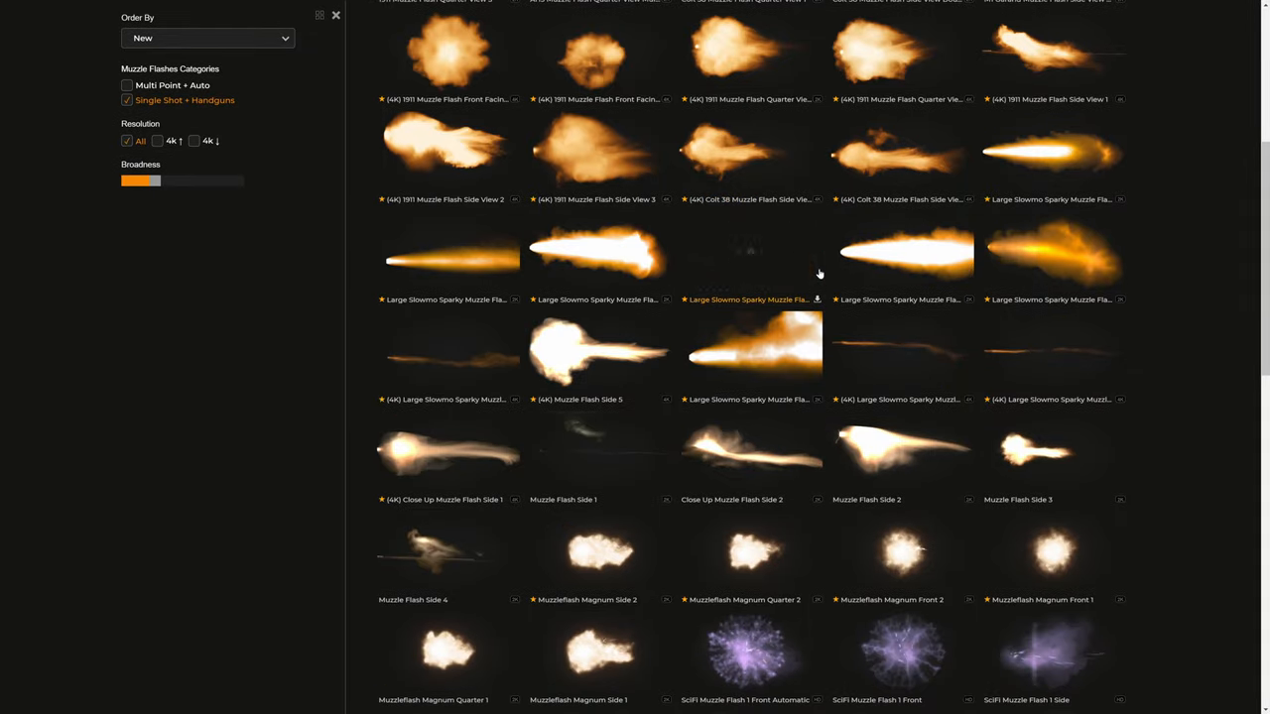
Step: Scroll through the Single Shot + Handguns muzzle flash assets on ProductionCrate
scroll(down, 3)
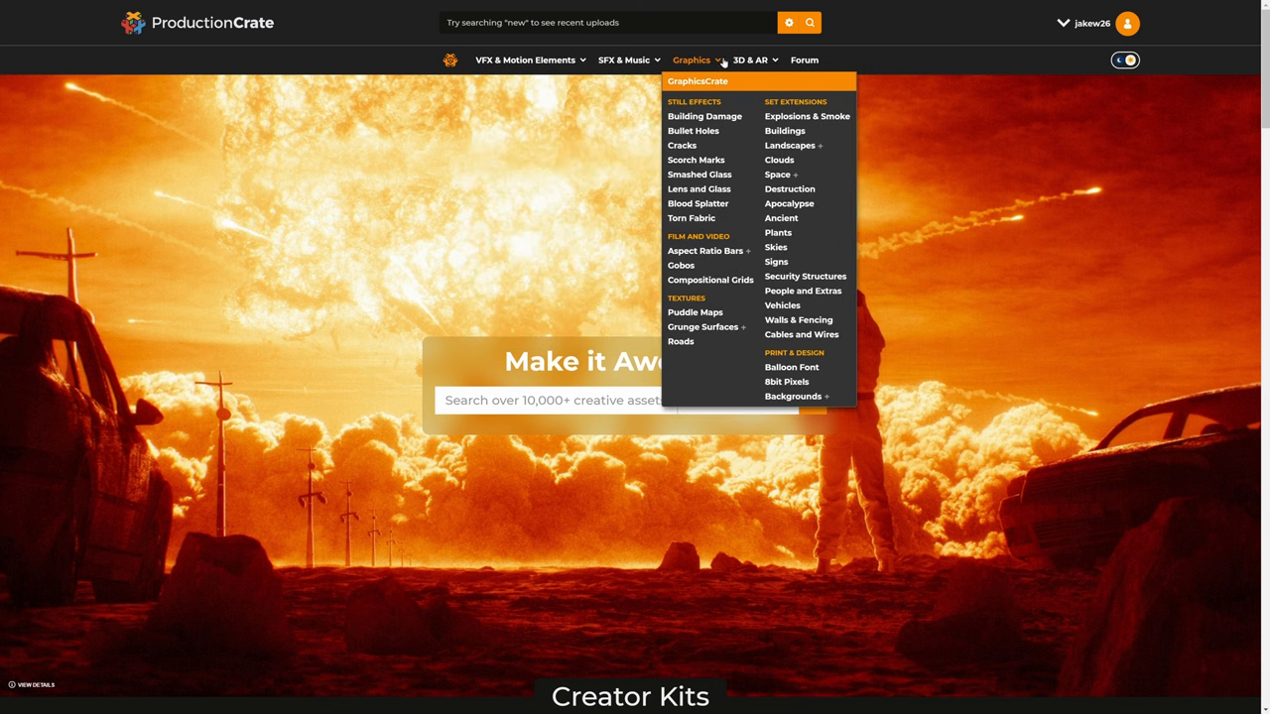
scroll(down, 3)
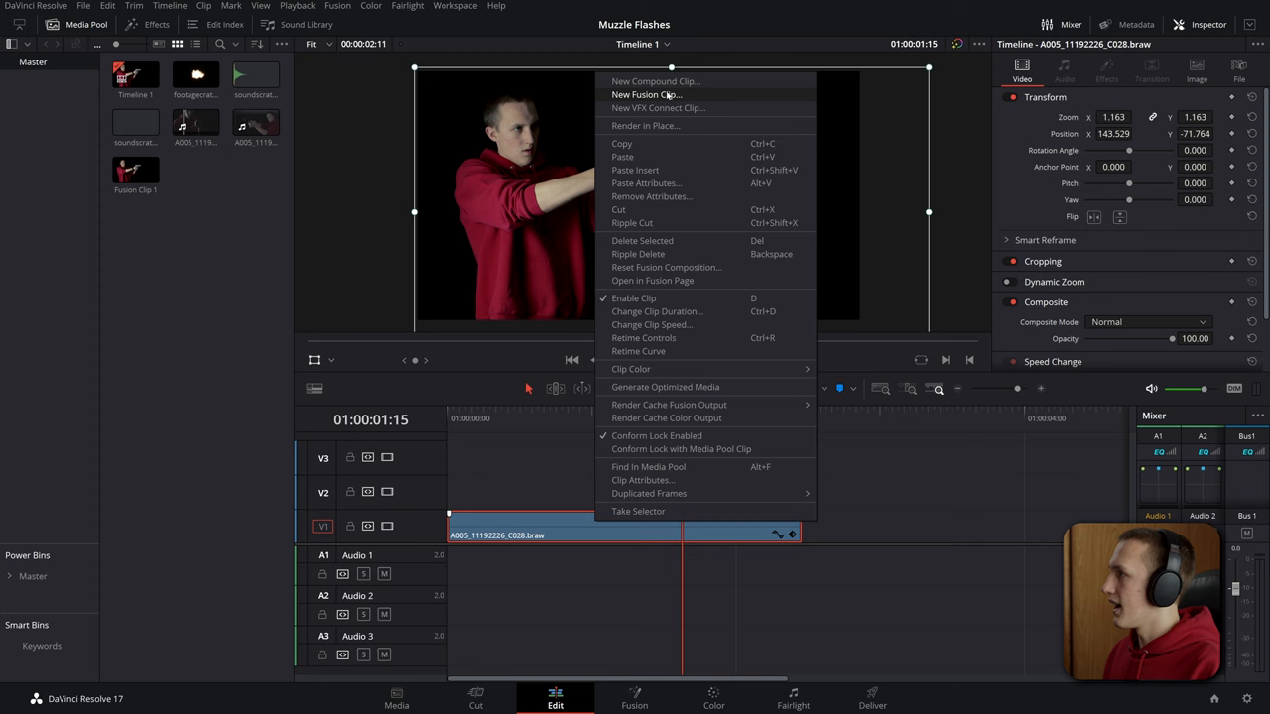
Step: Make the gunman clip a New Fusion Clip and bring it into the Fusion node graph
click(647, 95)
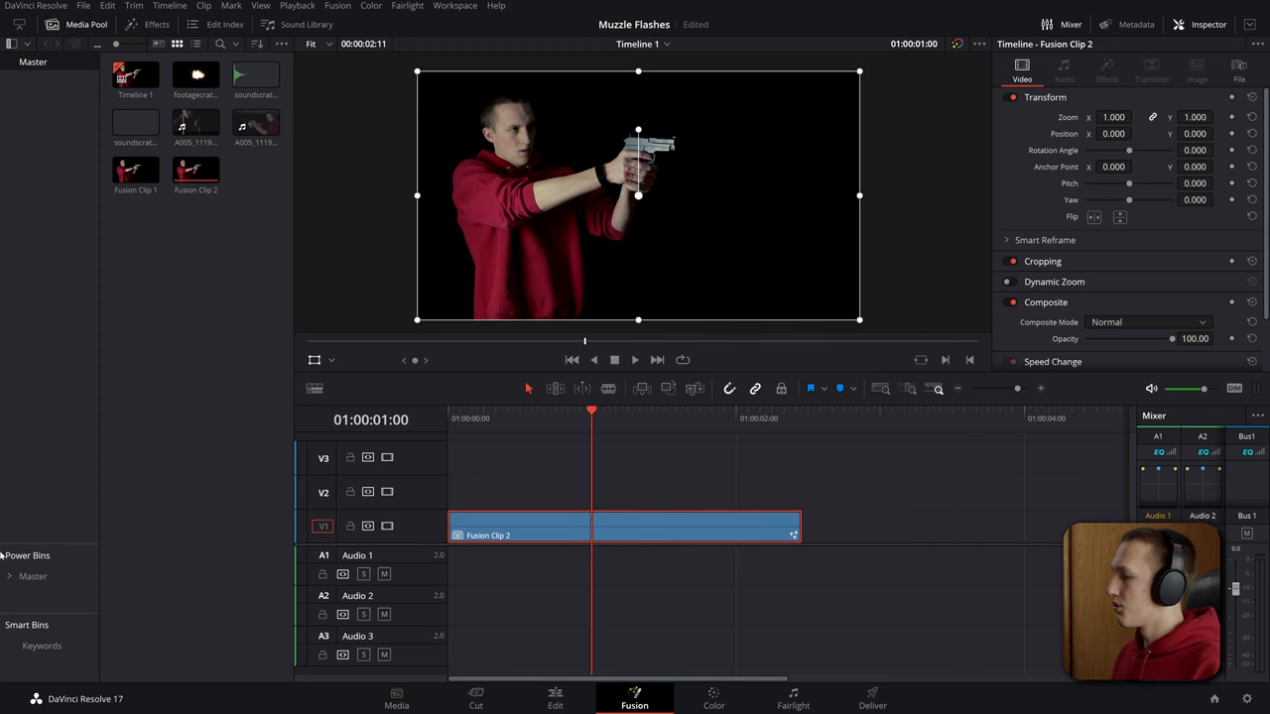
click(635, 698)
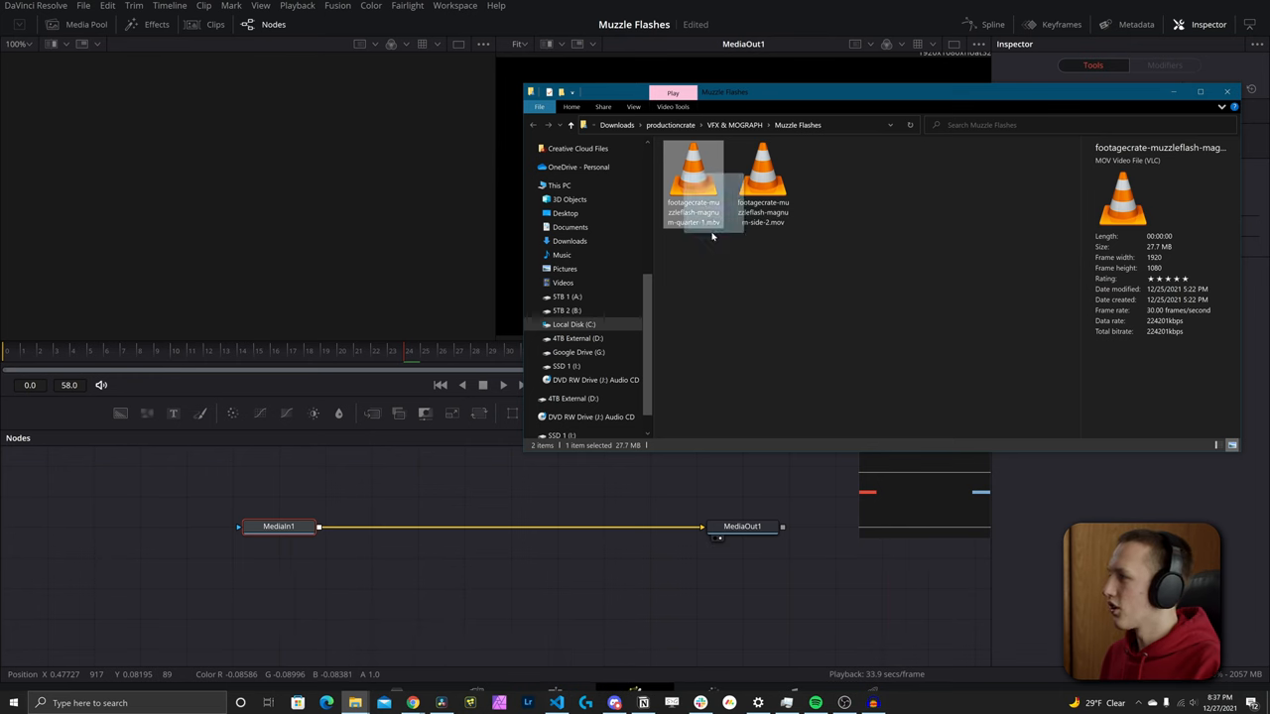
Step: Drop the magnum muzzle flash .mov in as MediaIn2 and preview its first frames in the left viewer
drag(692, 182, 464, 472)
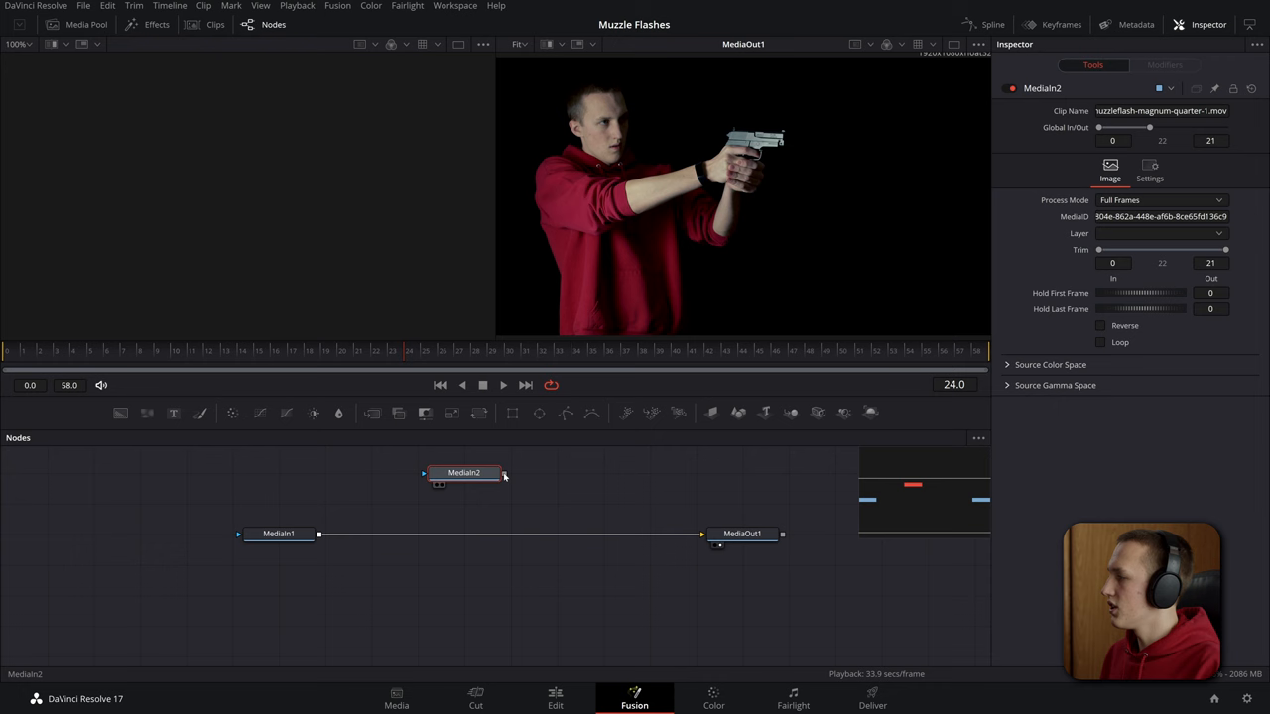
drag(464, 472, 512, 472)
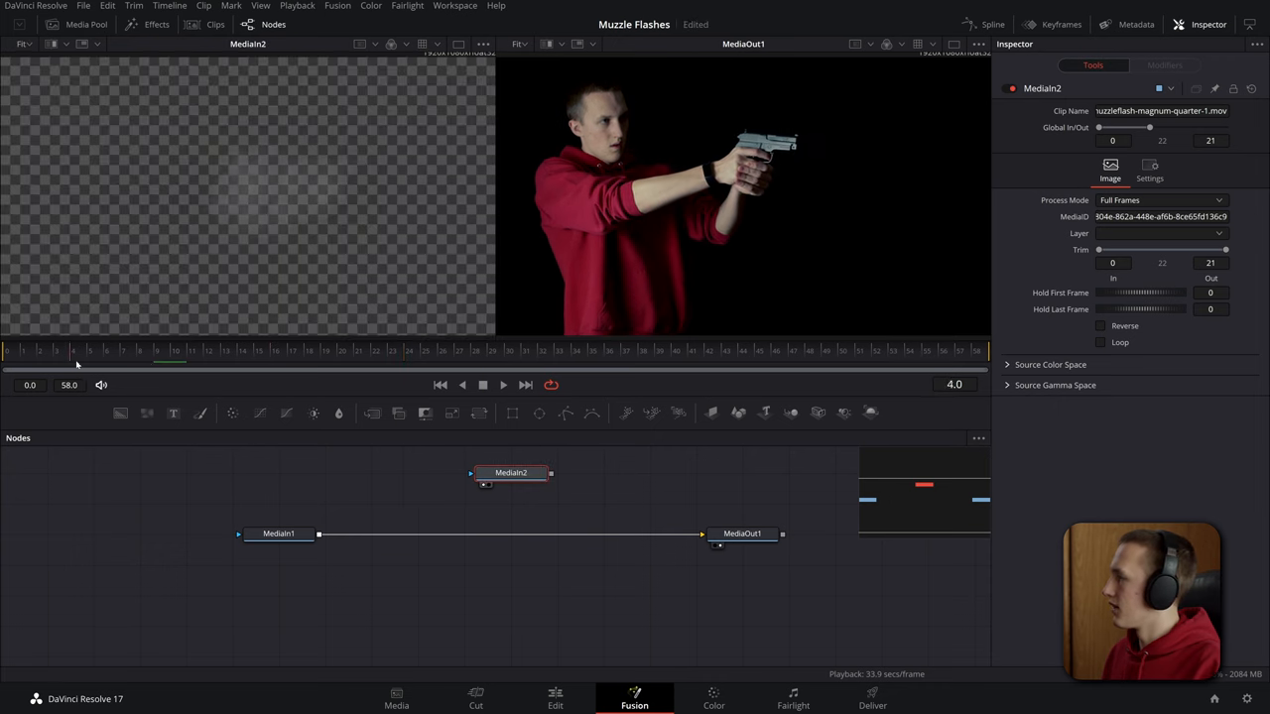
click(10, 351)
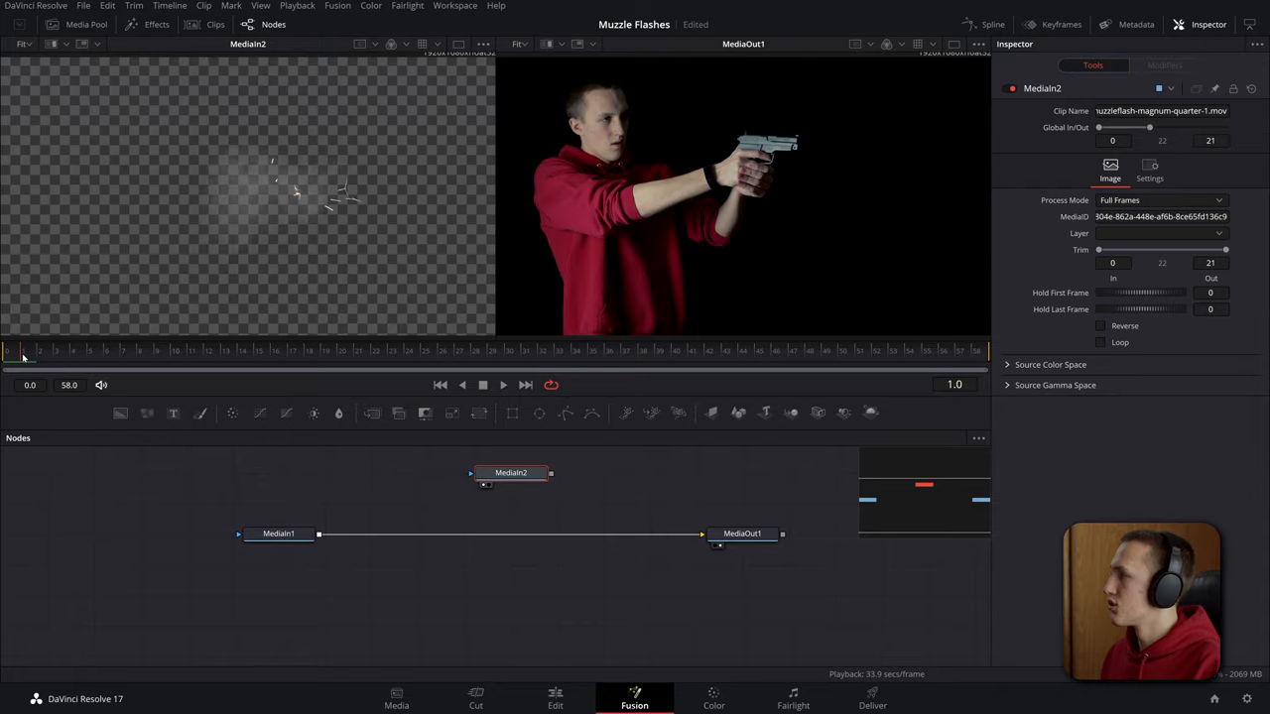
key(shift+space)
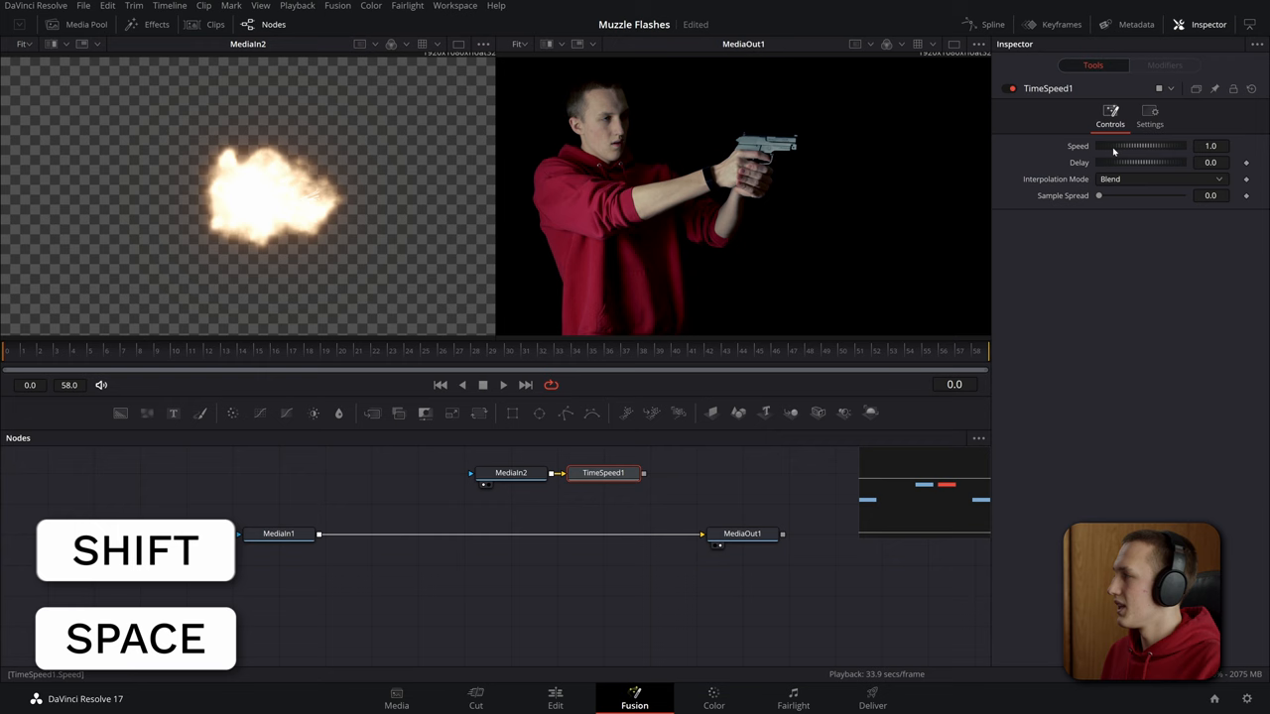
key(shift+space)
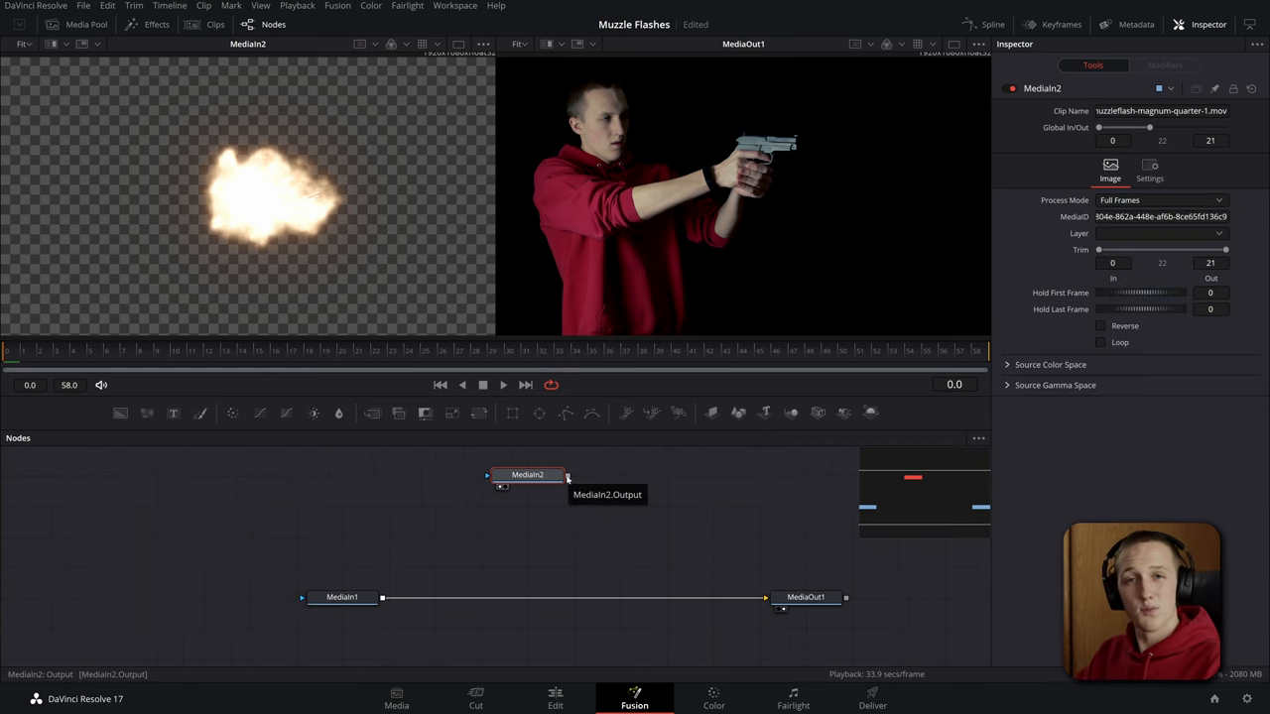
Step: Merge MediaIn2 over the gunman footage and offset it in Keyframes to the frame-8 gunshot
drag(567, 476, 383, 595)
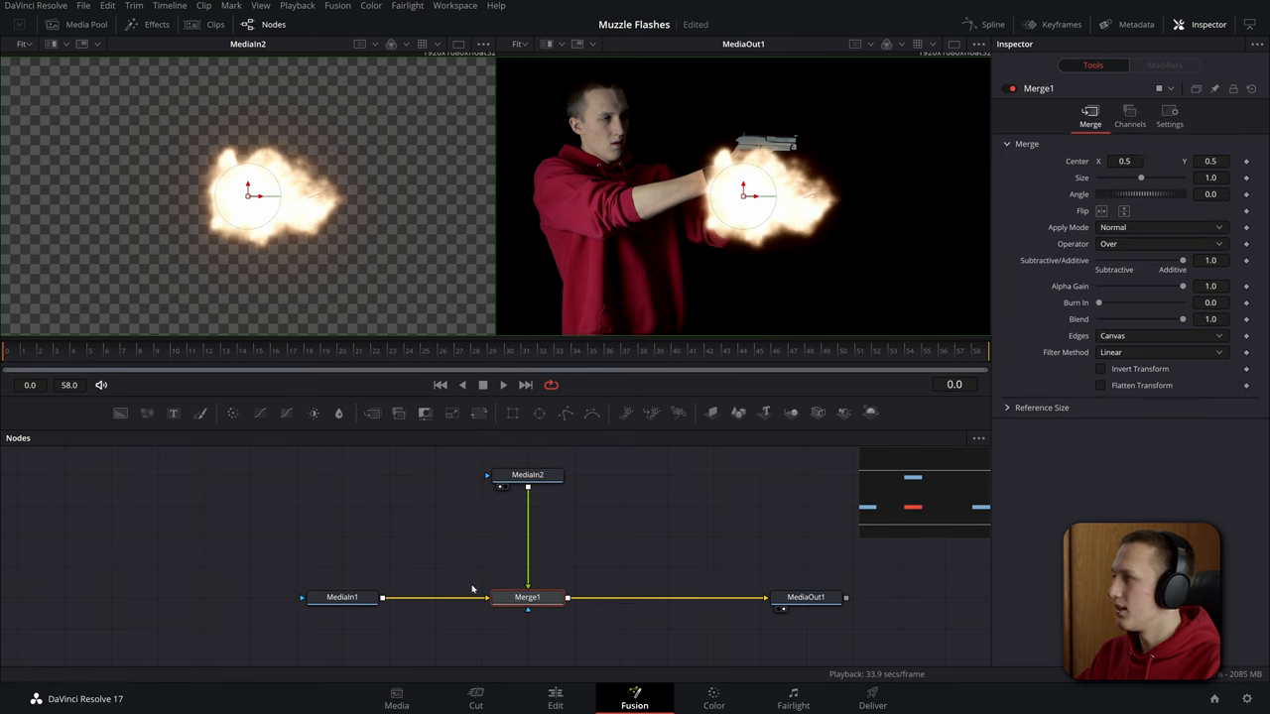
click(142, 349)
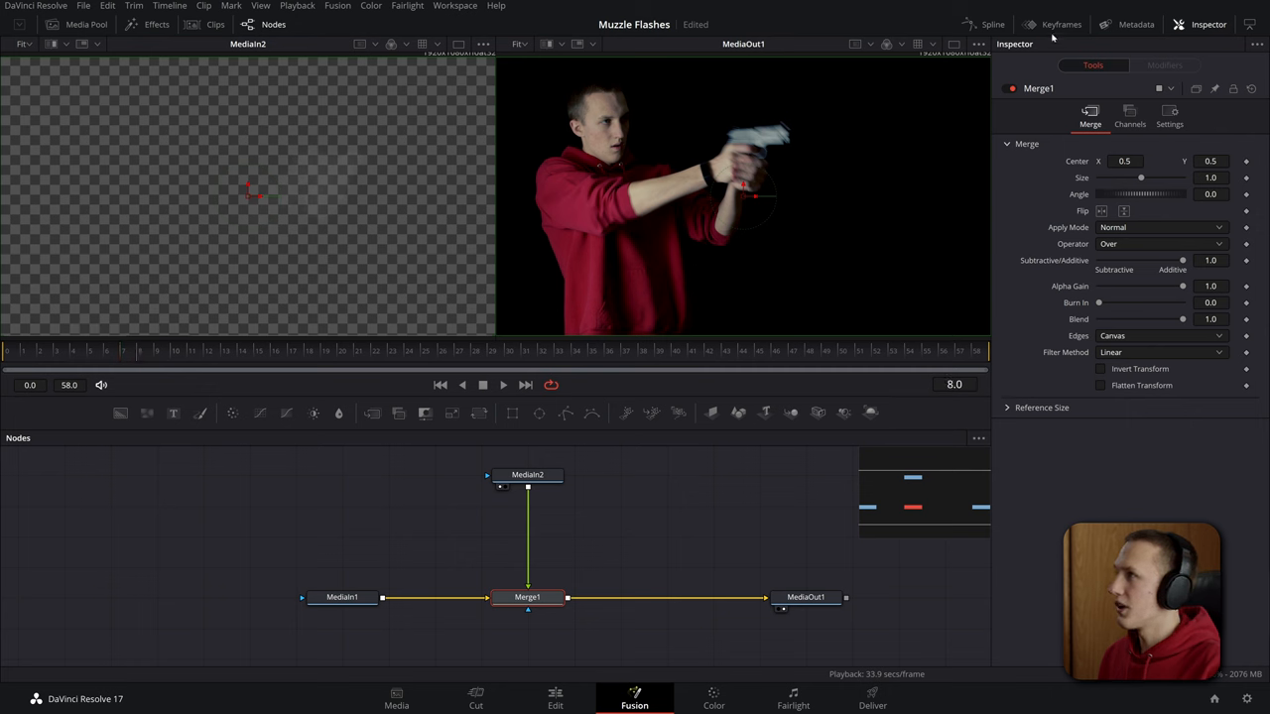
click(1054, 24)
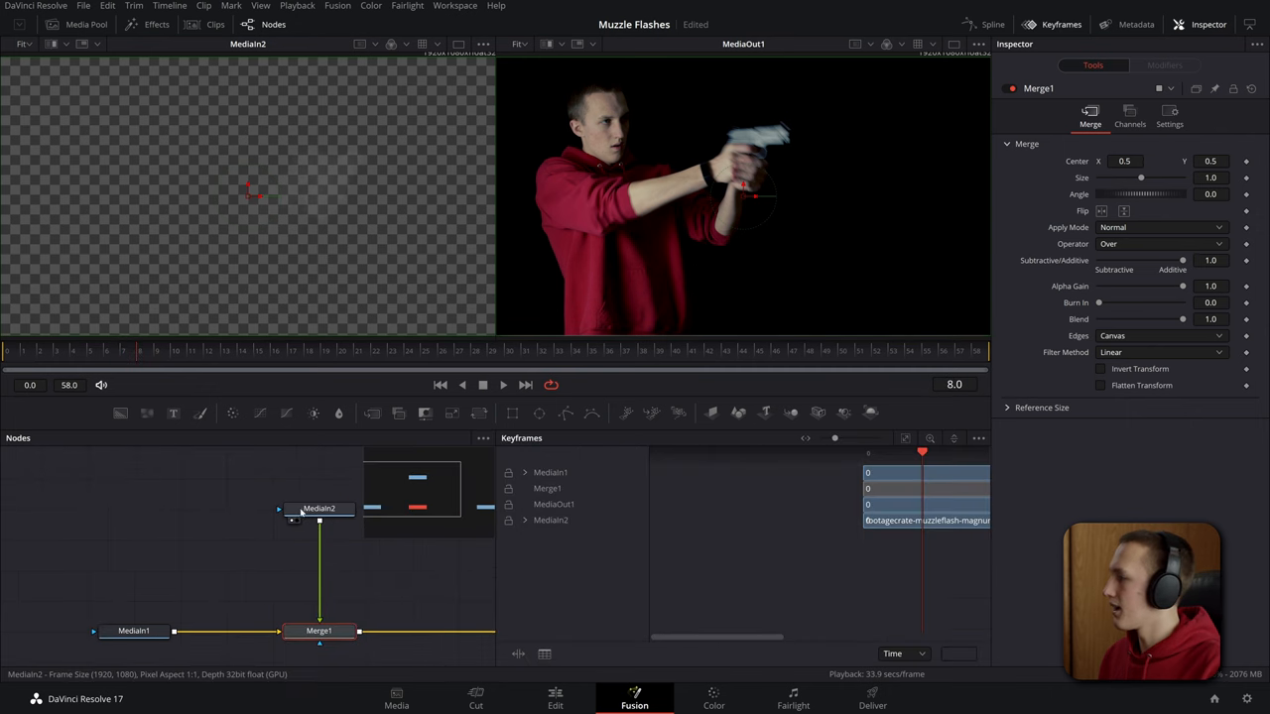
click(305, 508)
text(0.845)
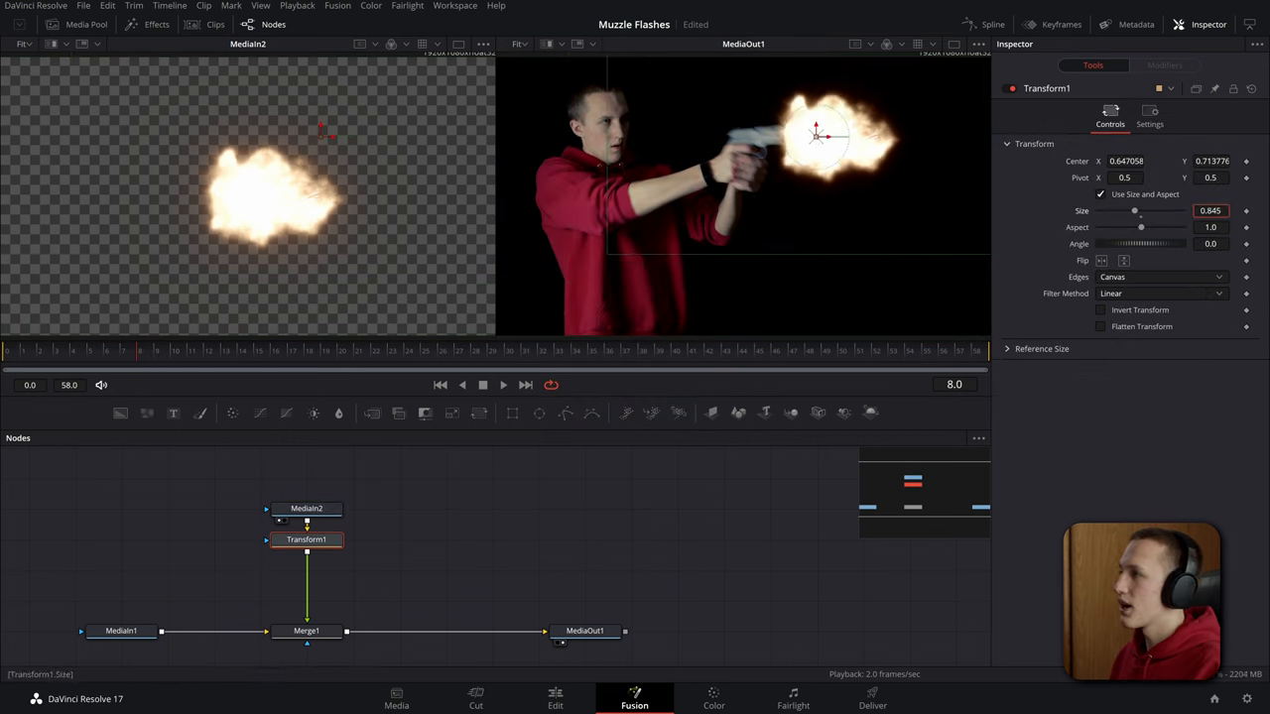
Step: Untick Use Size and Aspect on the Transform and lower X and Y Size for a tighter flash at the muzzle
drag(1135, 211, 1129, 211)
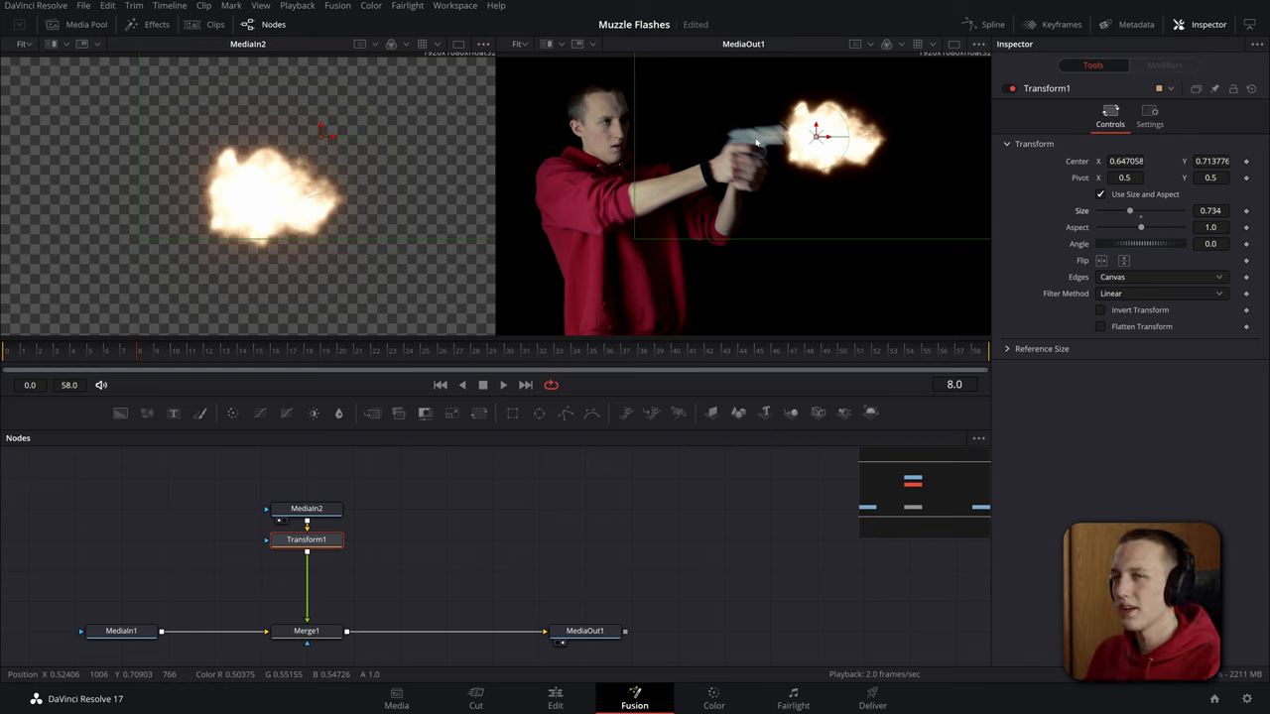
click(1099, 194)
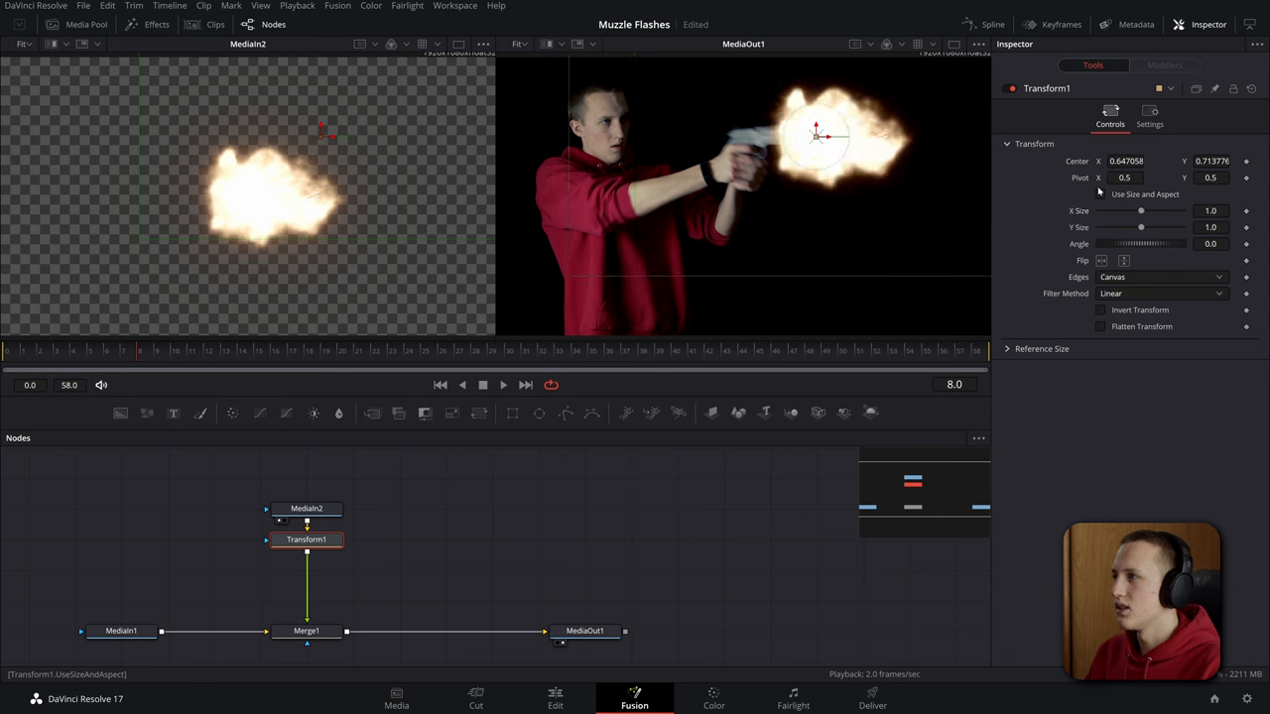
drag(1141, 210, 1131, 210)
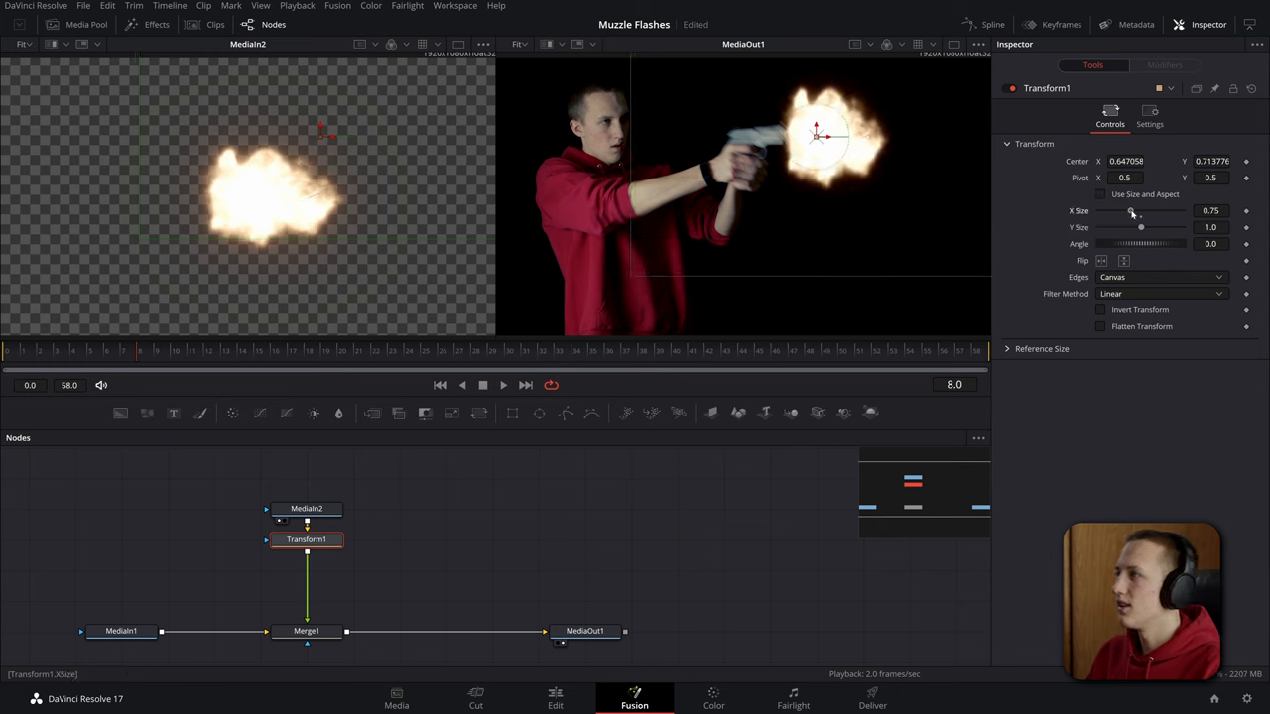
drag(1141, 226, 1123, 226)
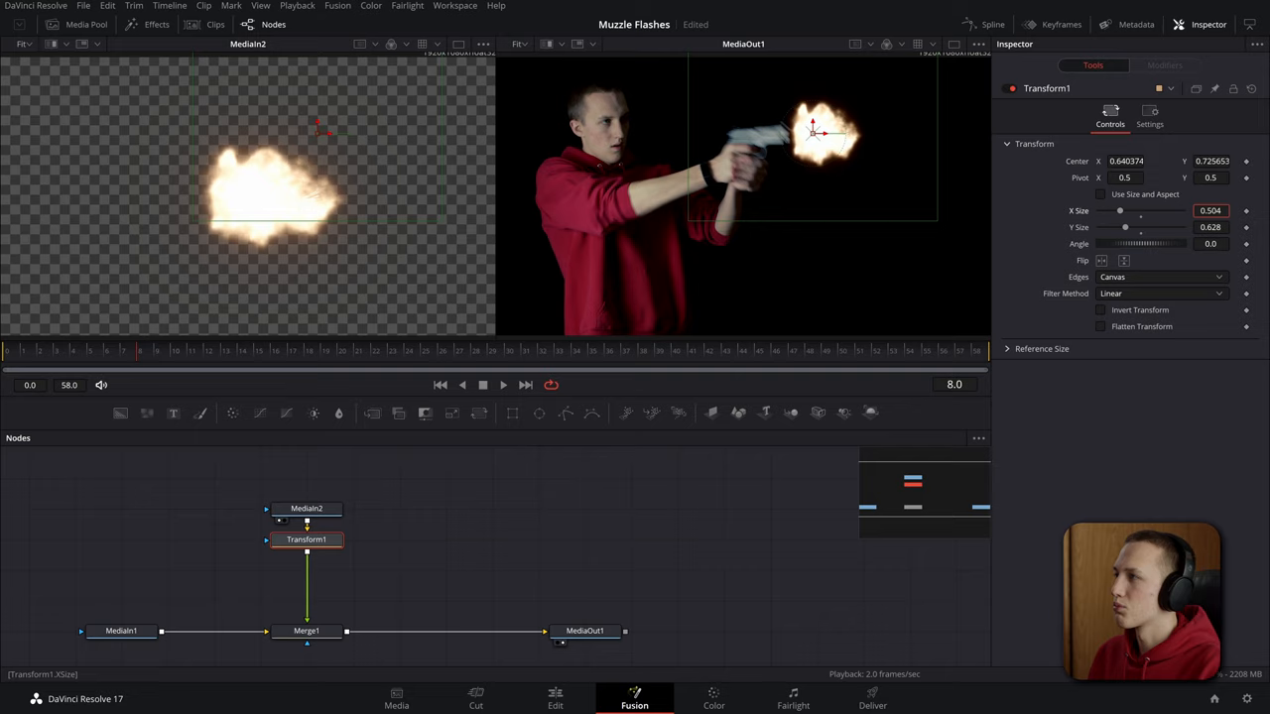
drag(1119, 210, 1131, 210)
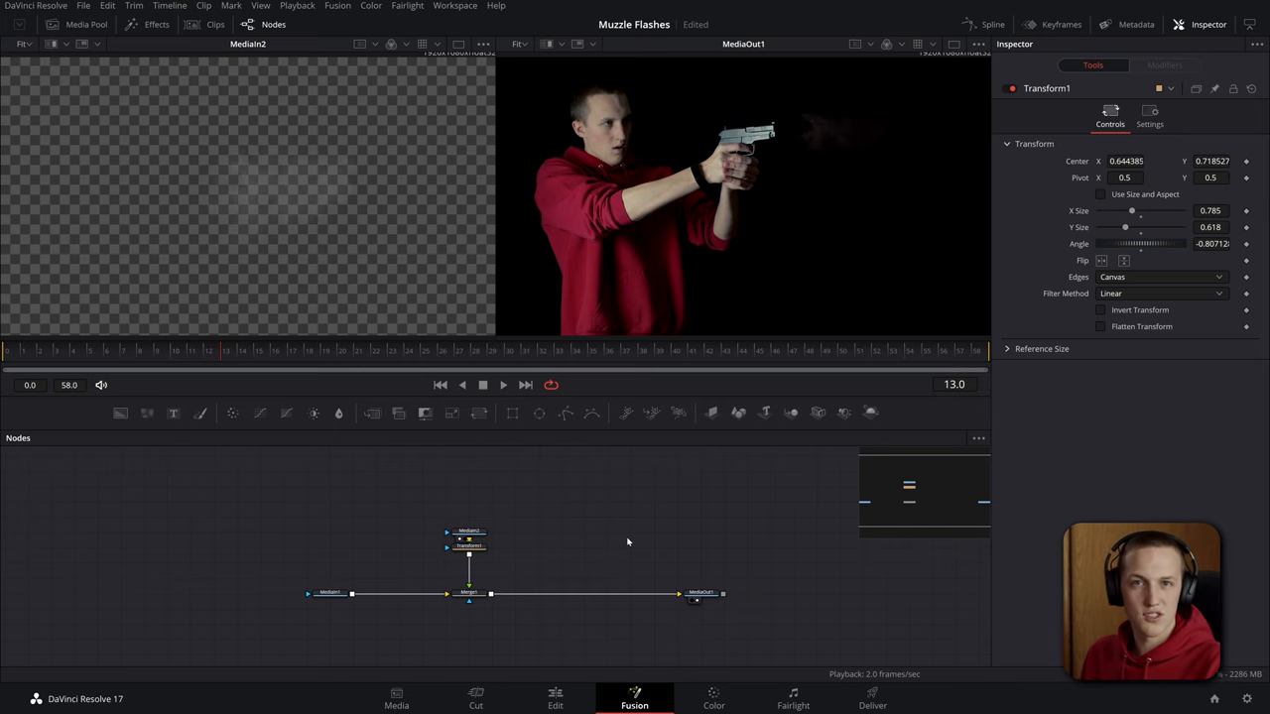
Step: Paste copies of the MediaIn2/Transform/Merge nodes for the later gunshots
click(468, 591)
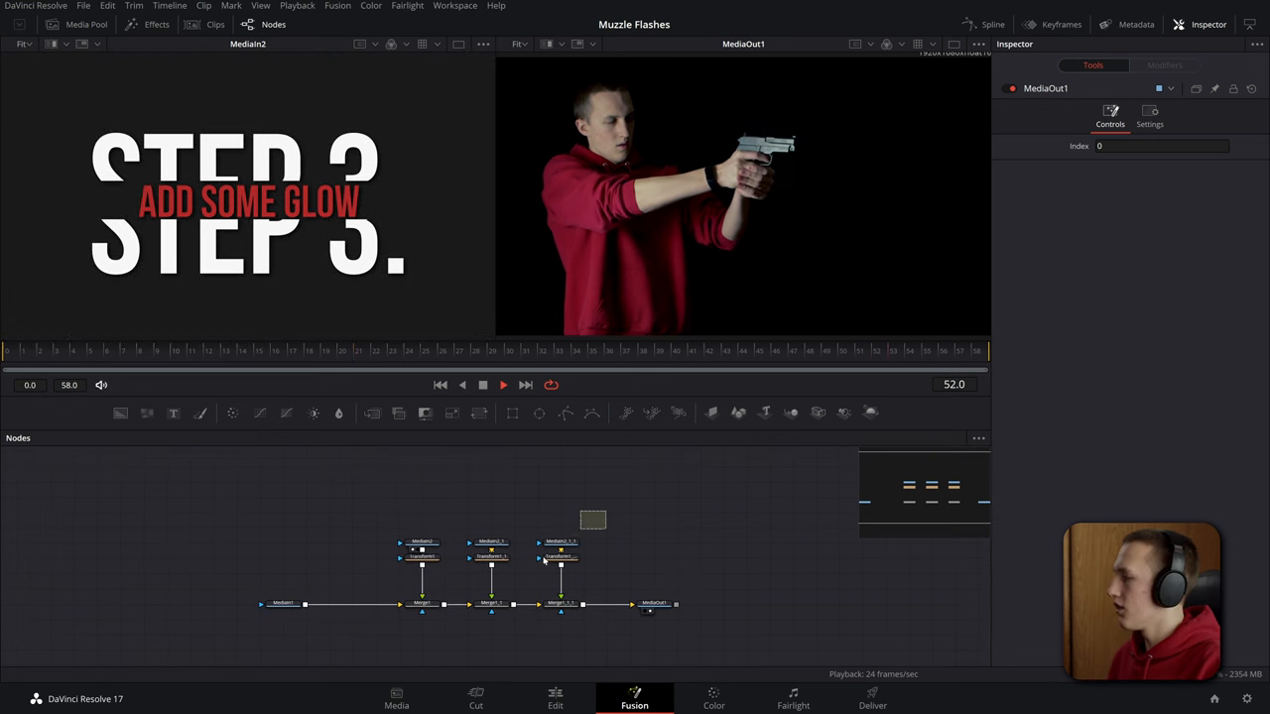
Step: Feed the flash merges from a new Background with Alpha 0 and view the last Merge on its own
click(421, 603)
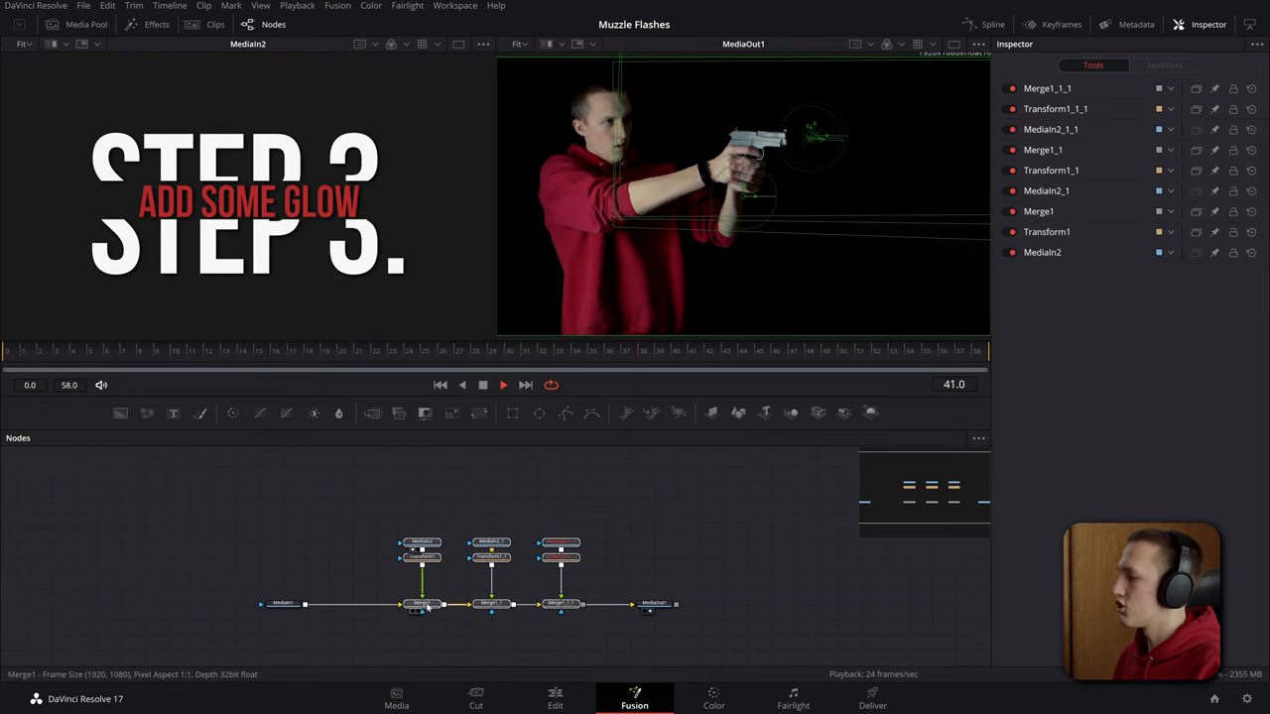
click(396, 542)
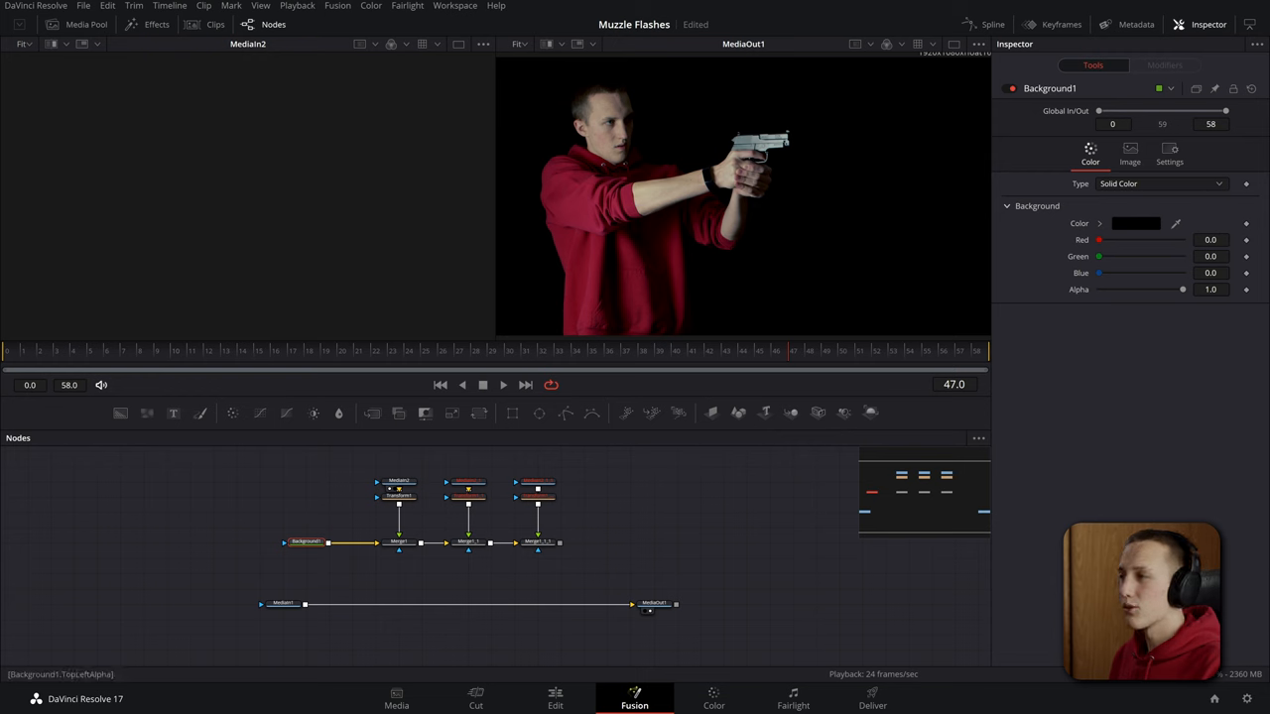
click(468, 542)
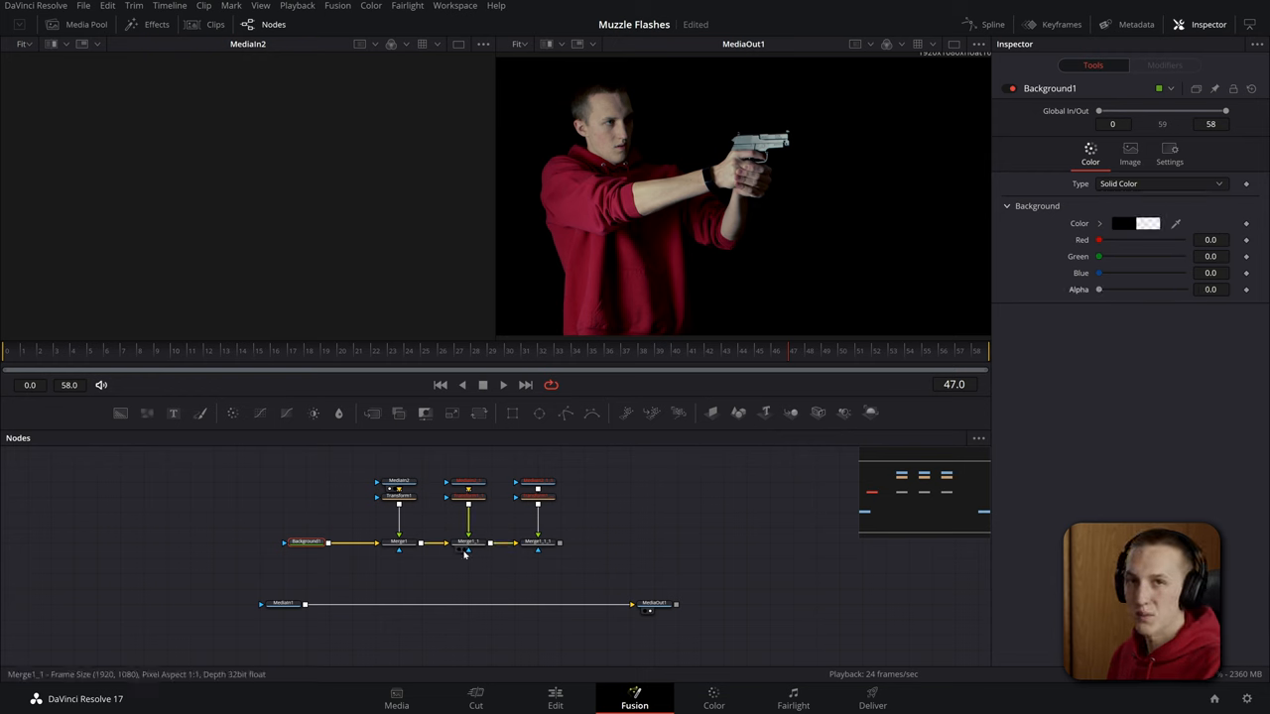
click(536, 544)
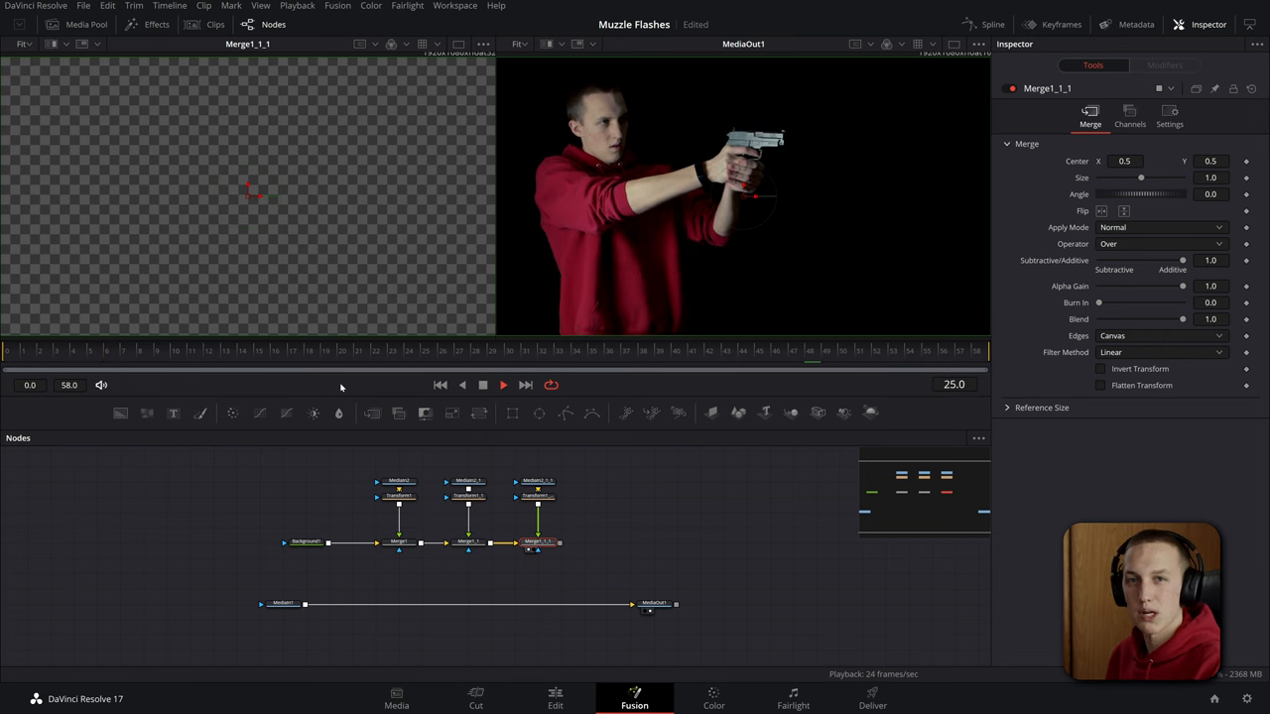
click(536, 603)
text(gl)
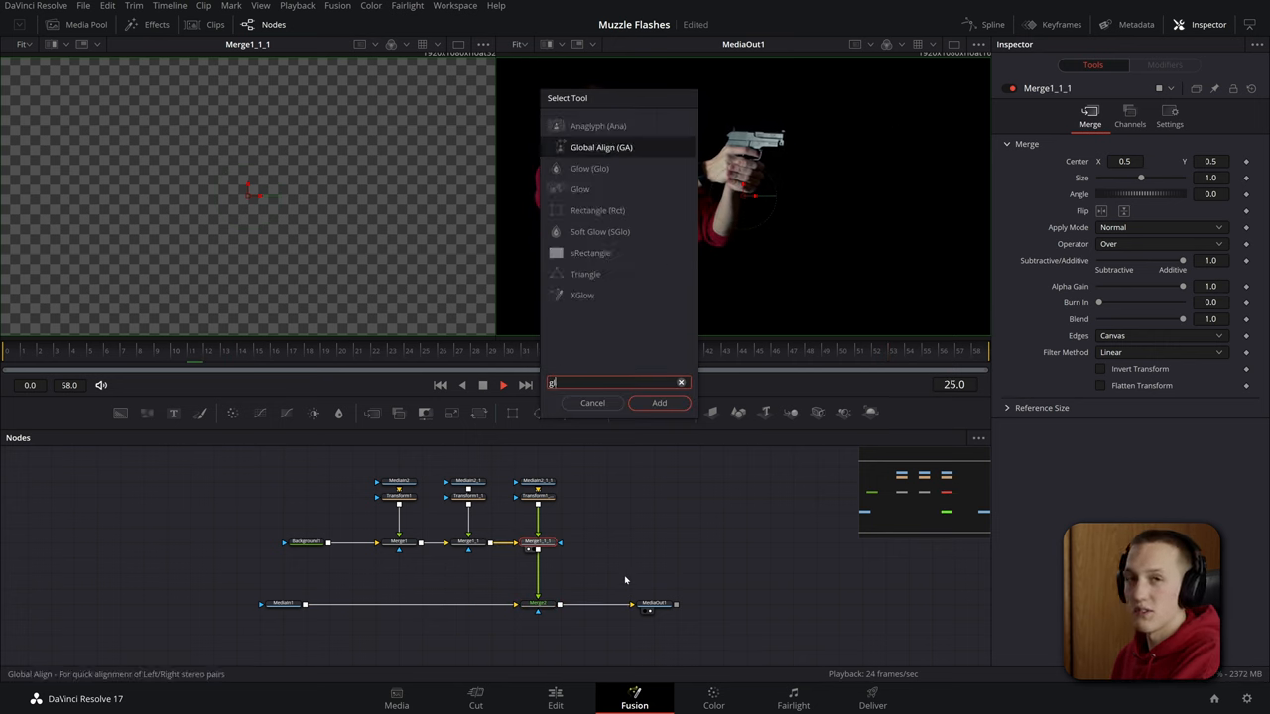
Step: Add Glow1 to the flashes and raise its Glow for a brighter burst
click(659, 400)
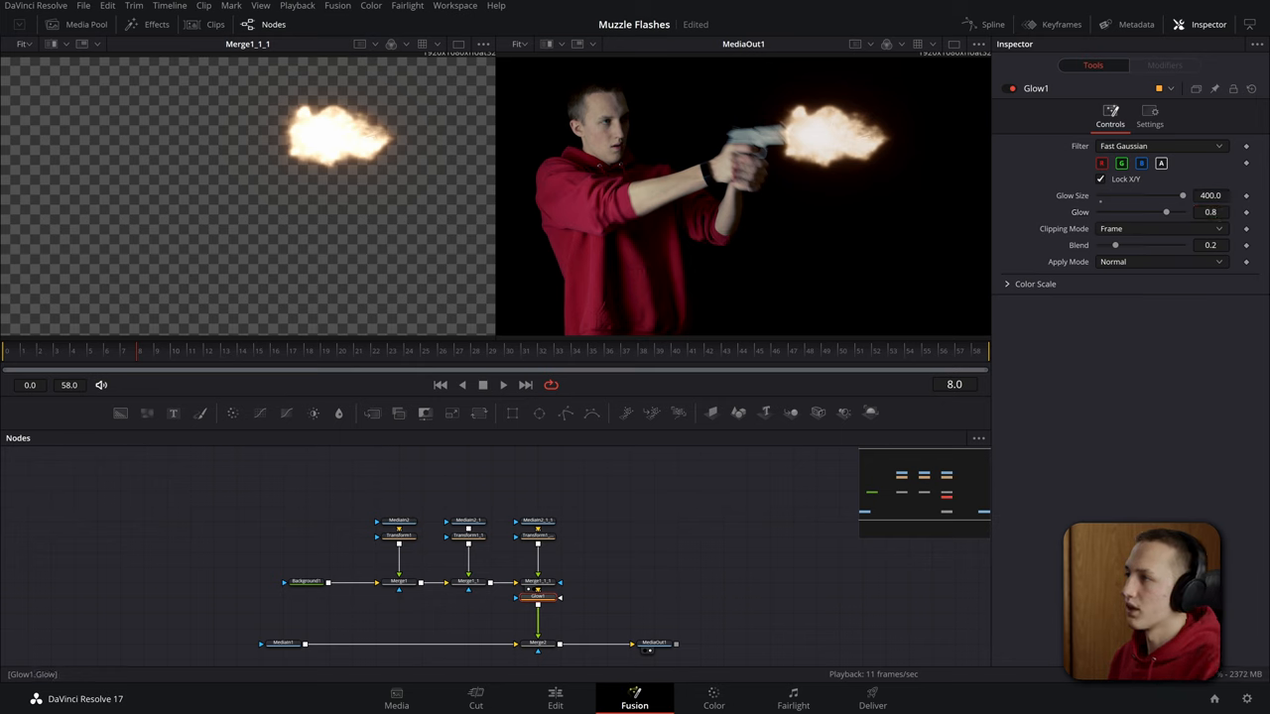
drag(1166, 212, 1181, 212)
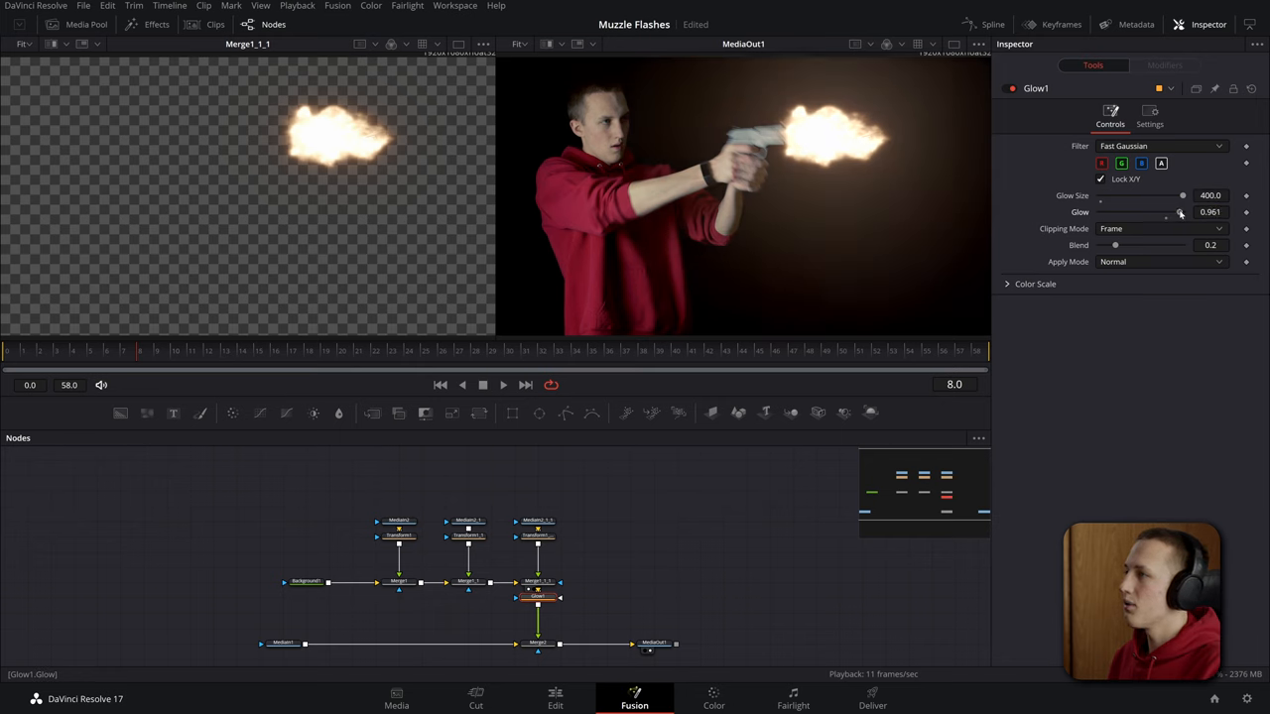
click(535, 611)
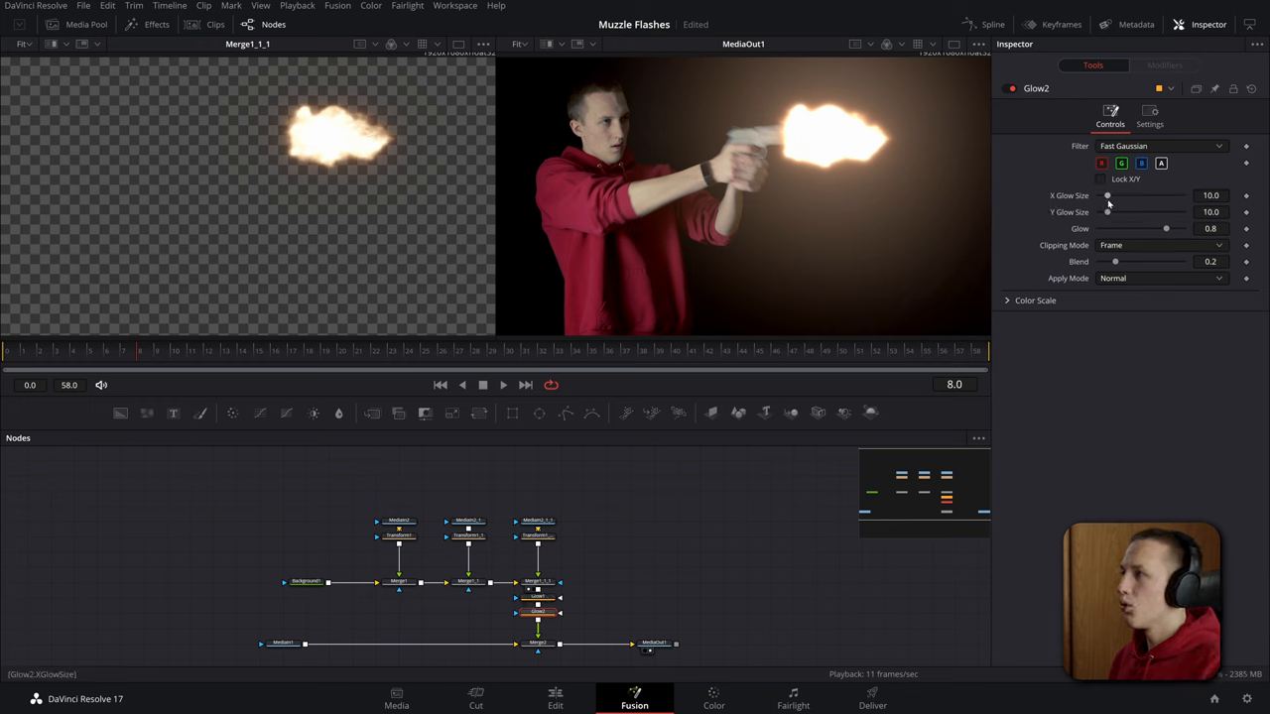
Step: Give Glow2 an X Glow Size near 100 with Y at 0, a low Blend and slightly more Glow
drag(1107, 196, 1123, 196)
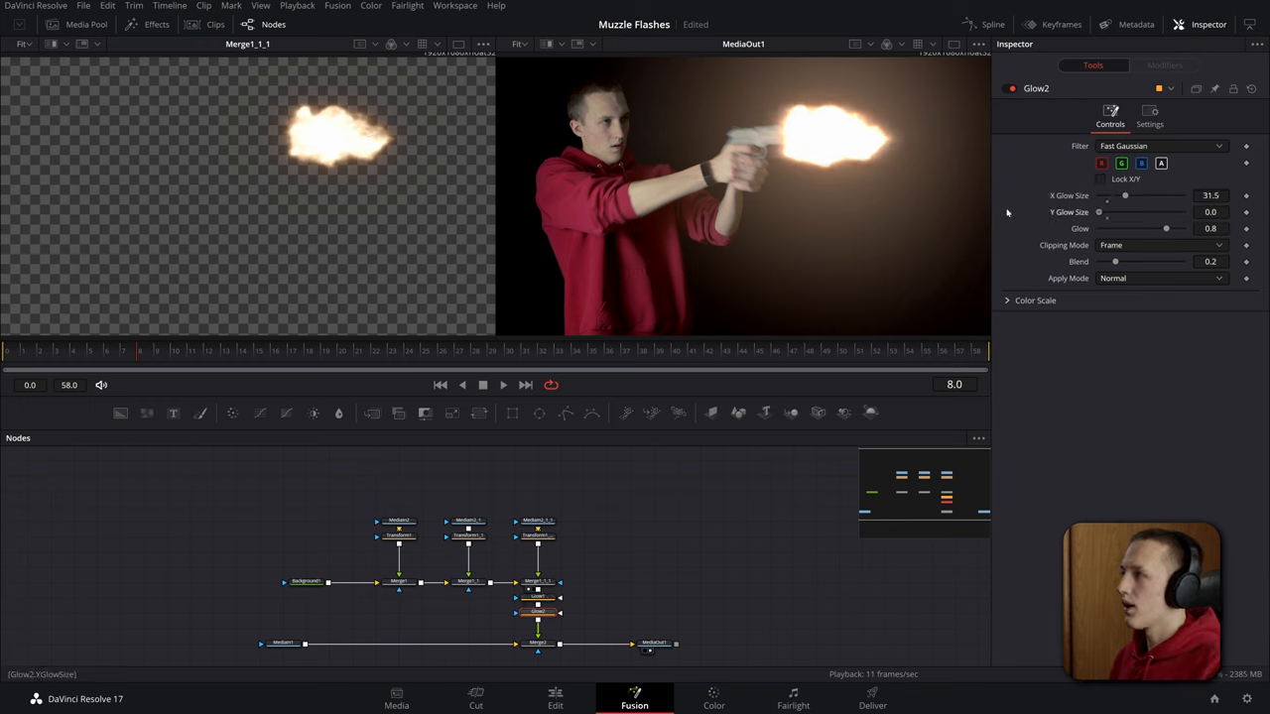
drag(1123, 196, 1158, 196)
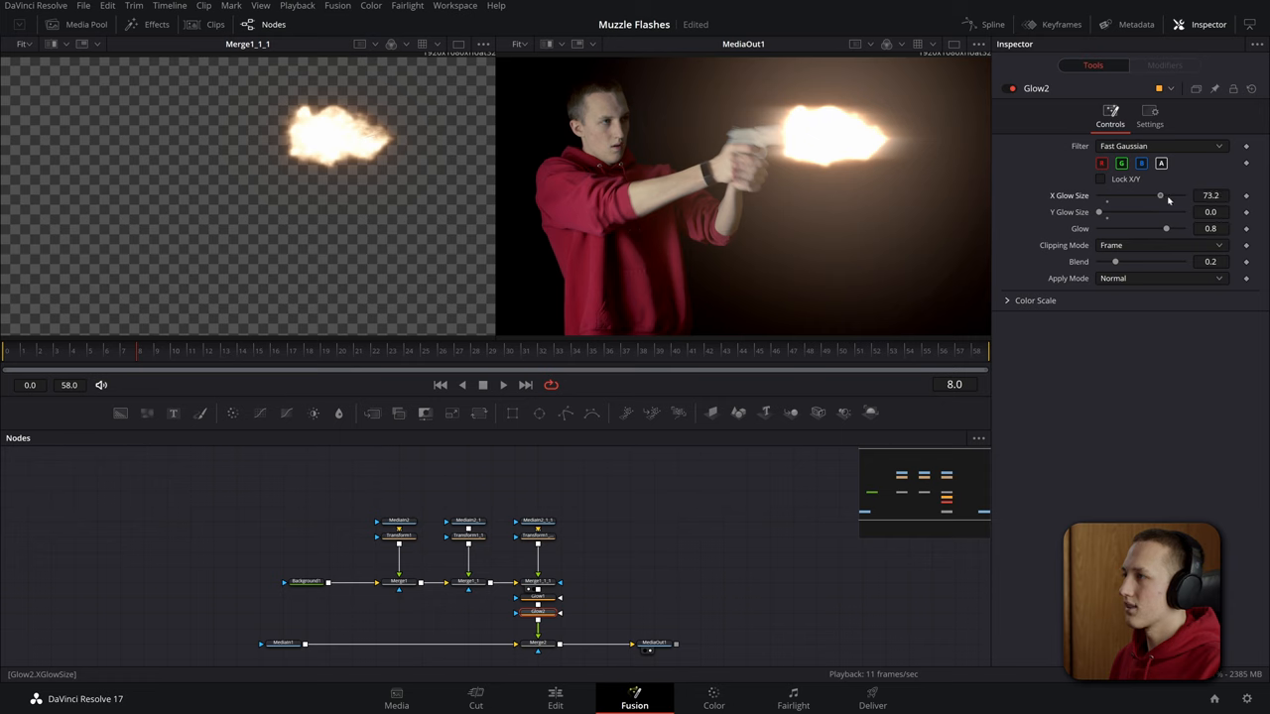
drag(1159, 197, 1171, 196)
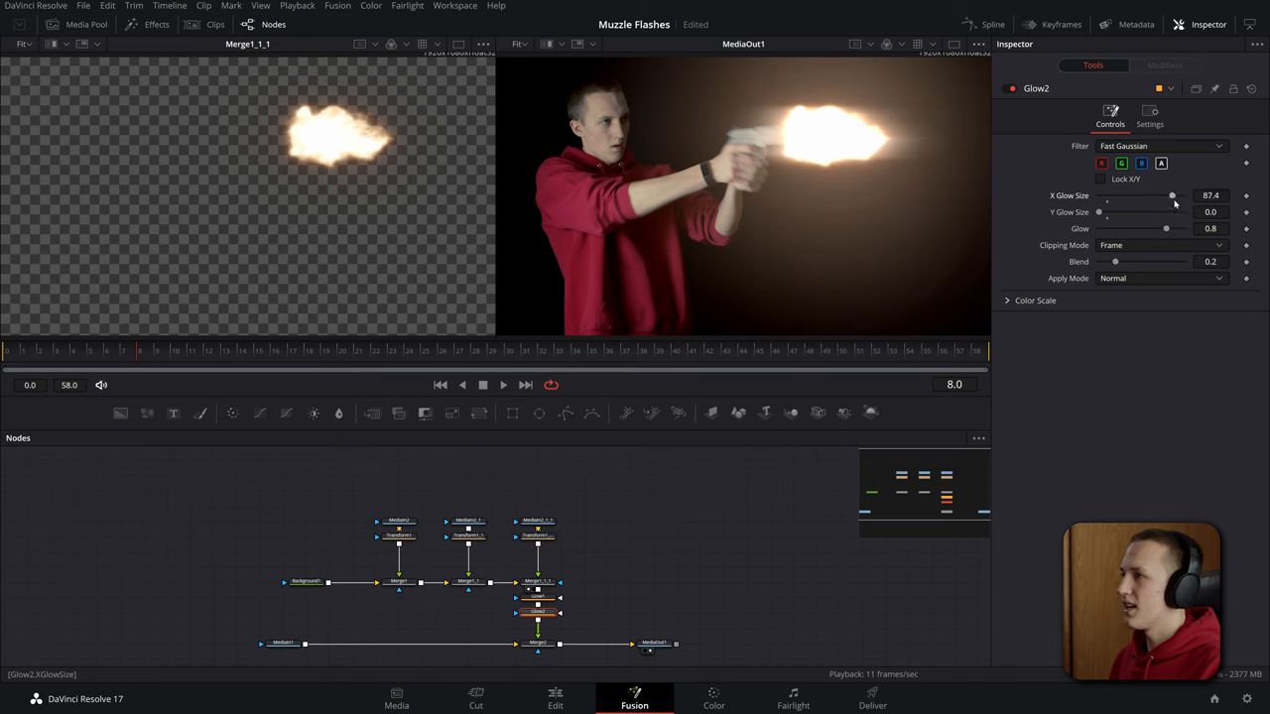
drag(1115, 262, 1103, 262)
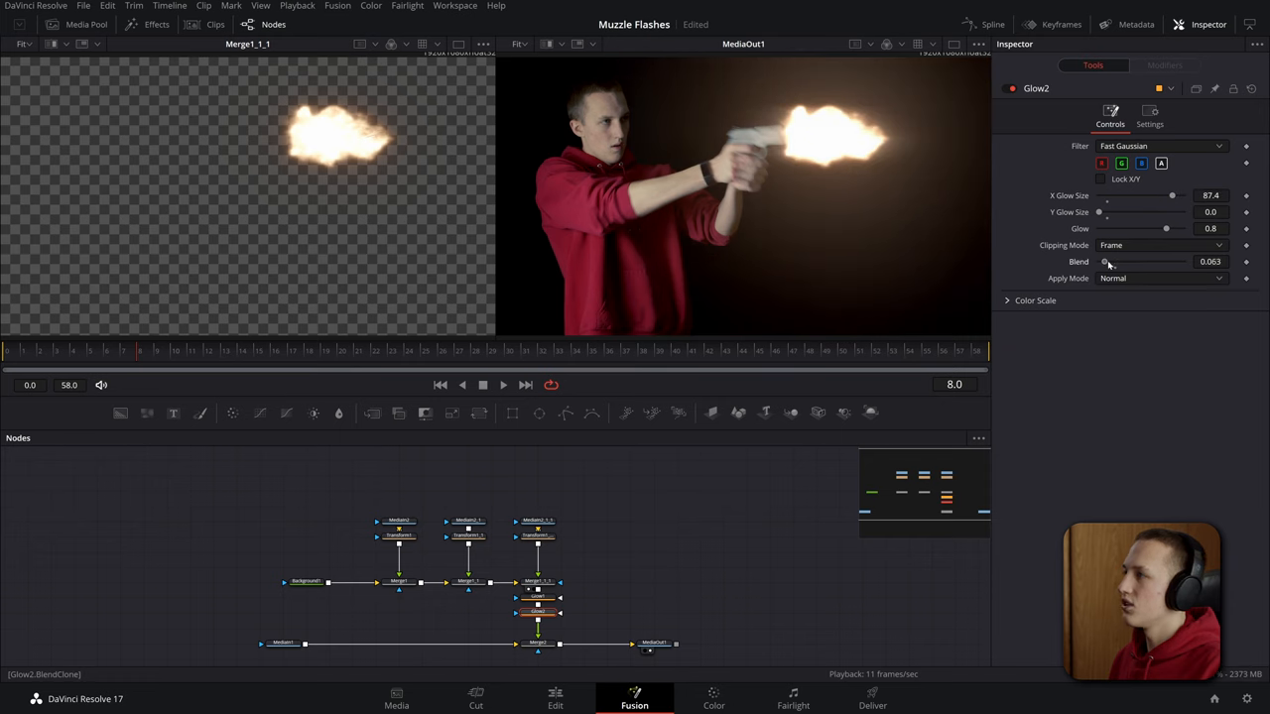
drag(1166, 230, 1137, 230)
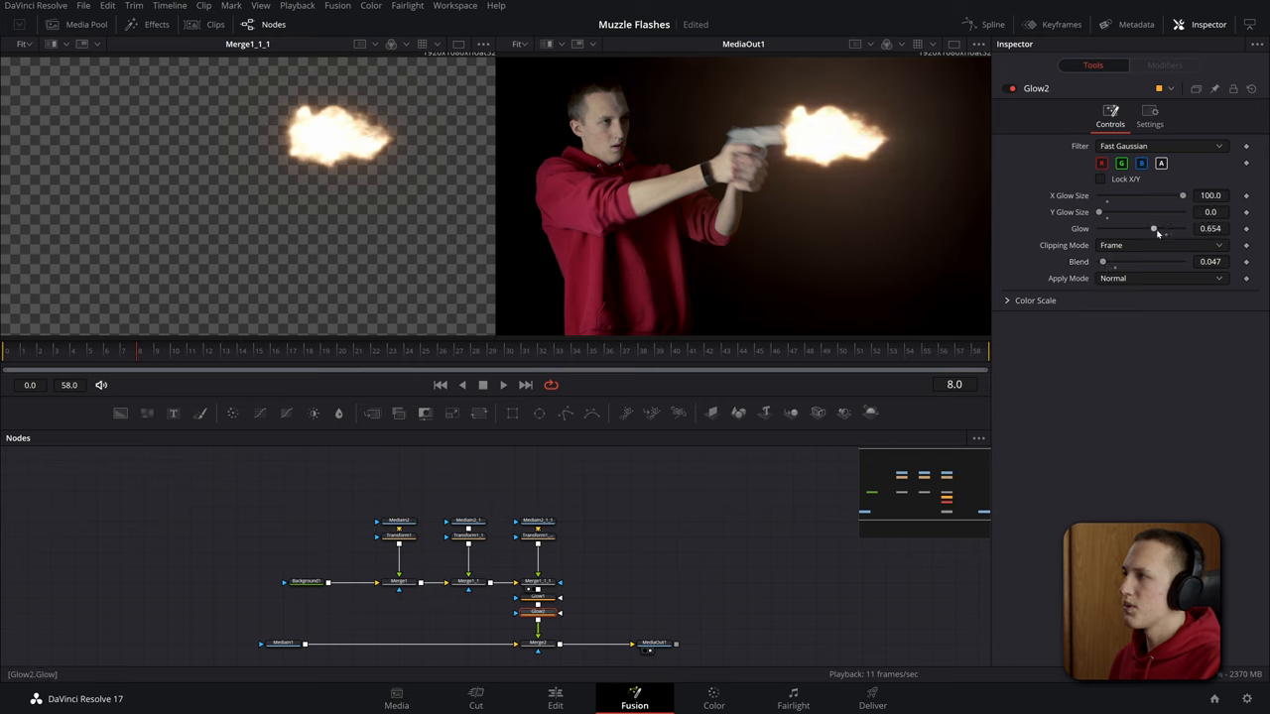
drag(1152, 228, 1159, 228)
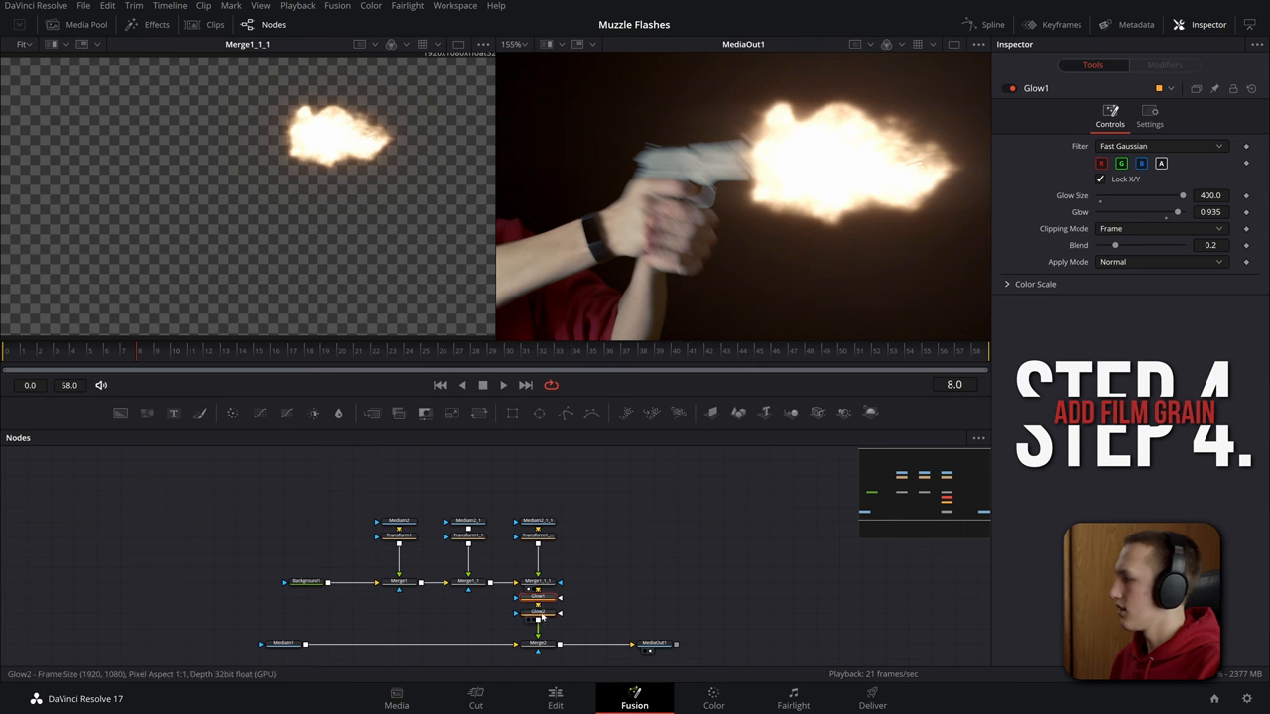
Step: Add a Film Grain node with low Size, Strength and Roughness to the composite after Merge2
text(g)
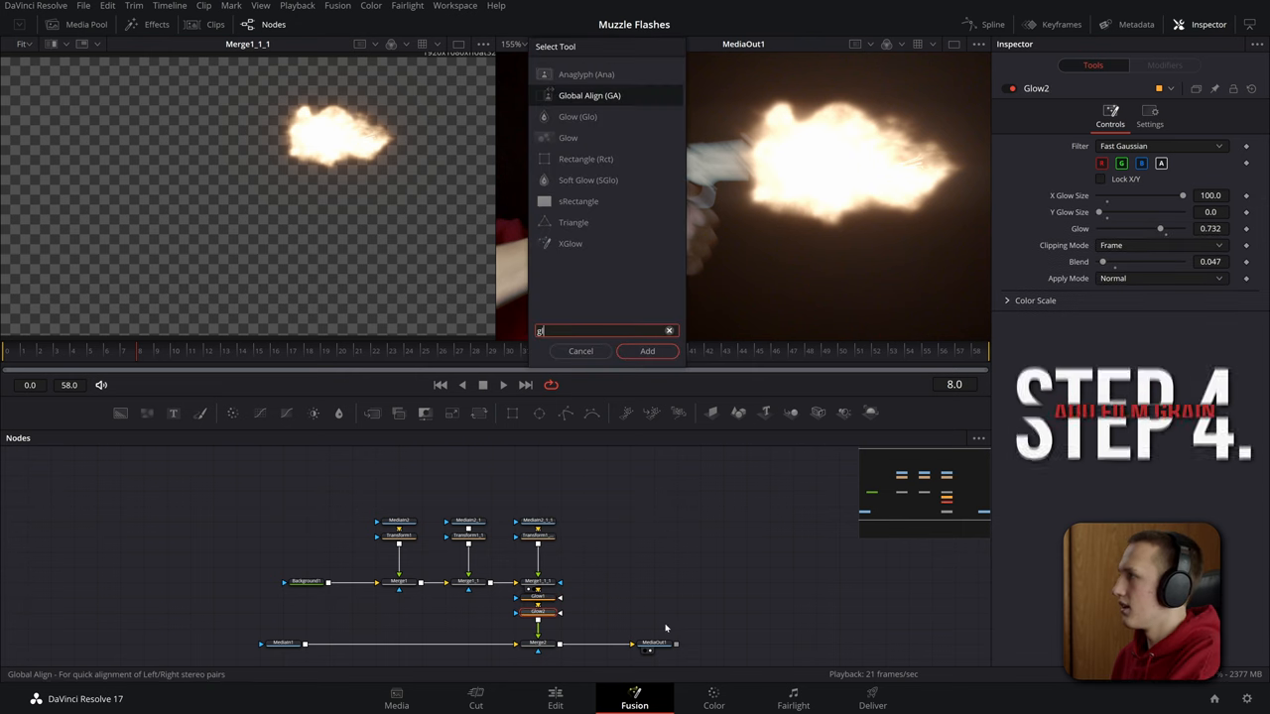
click(647, 349)
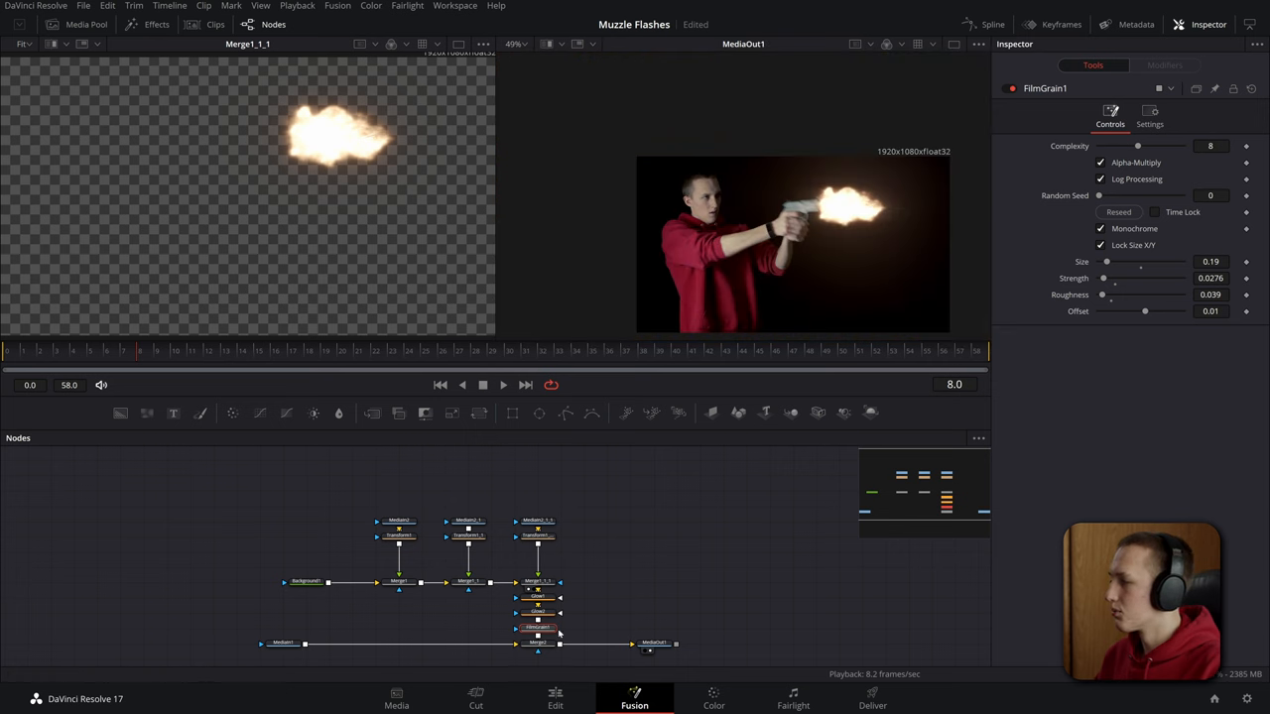
click(538, 637)
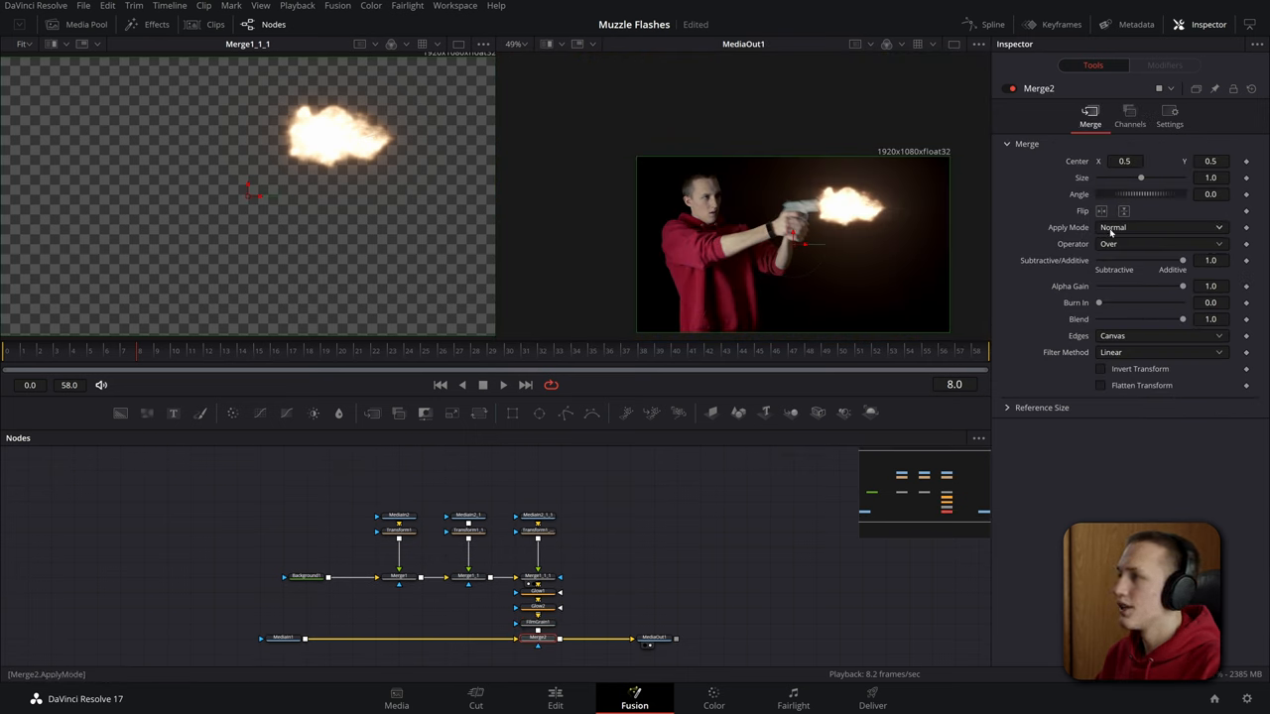
click(1161, 227)
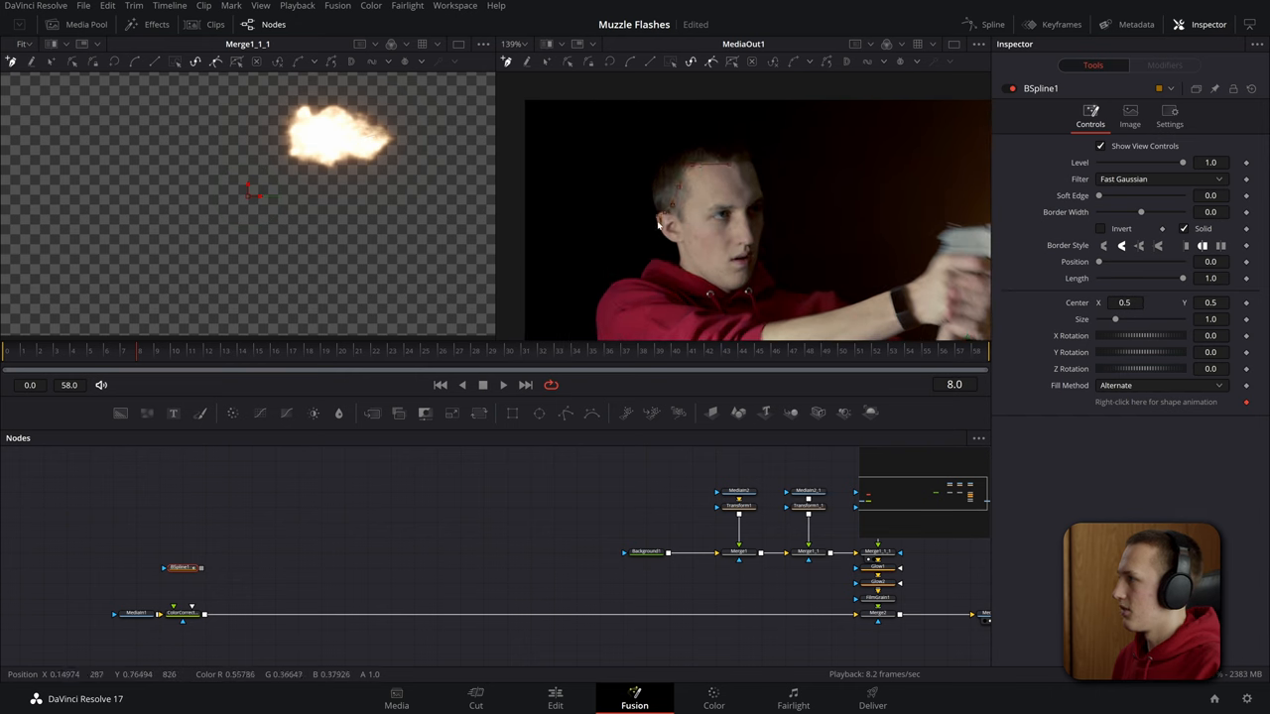
Step: Raise the BSpline face mask's Soft Edge so the Color Corrector's flash lighting falls off gently
click(183, 613)
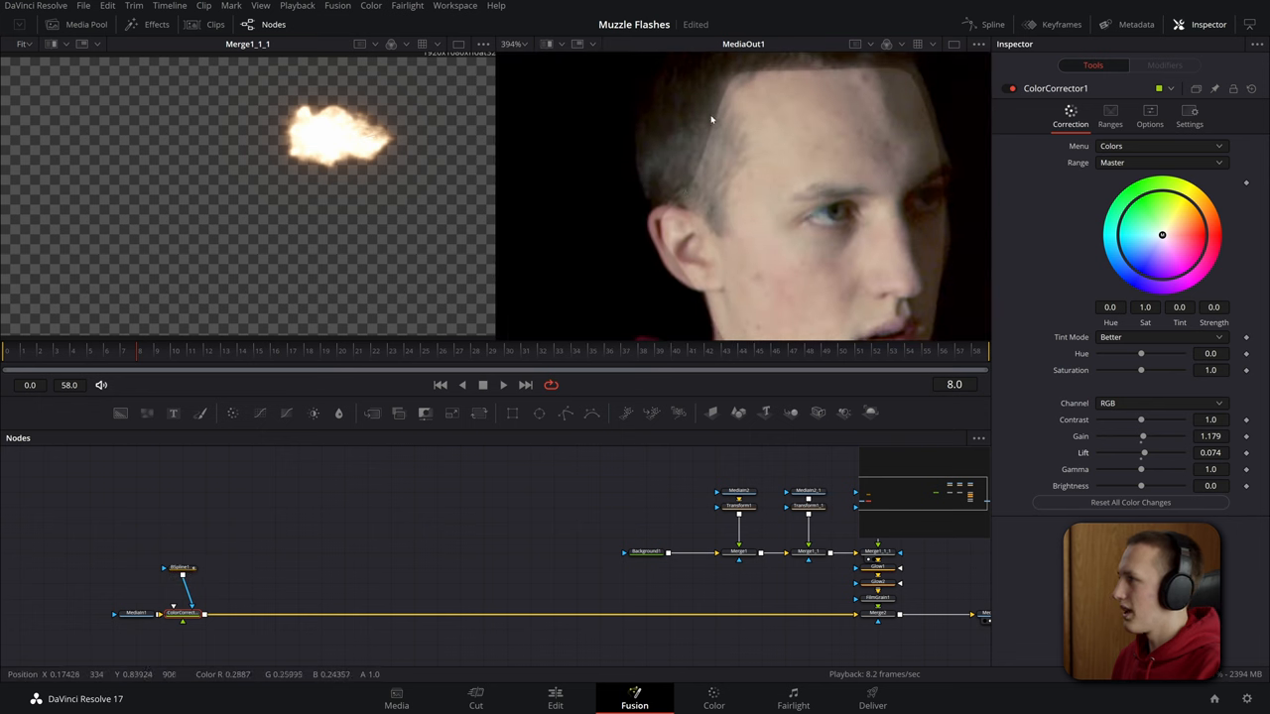
click(183, 567)
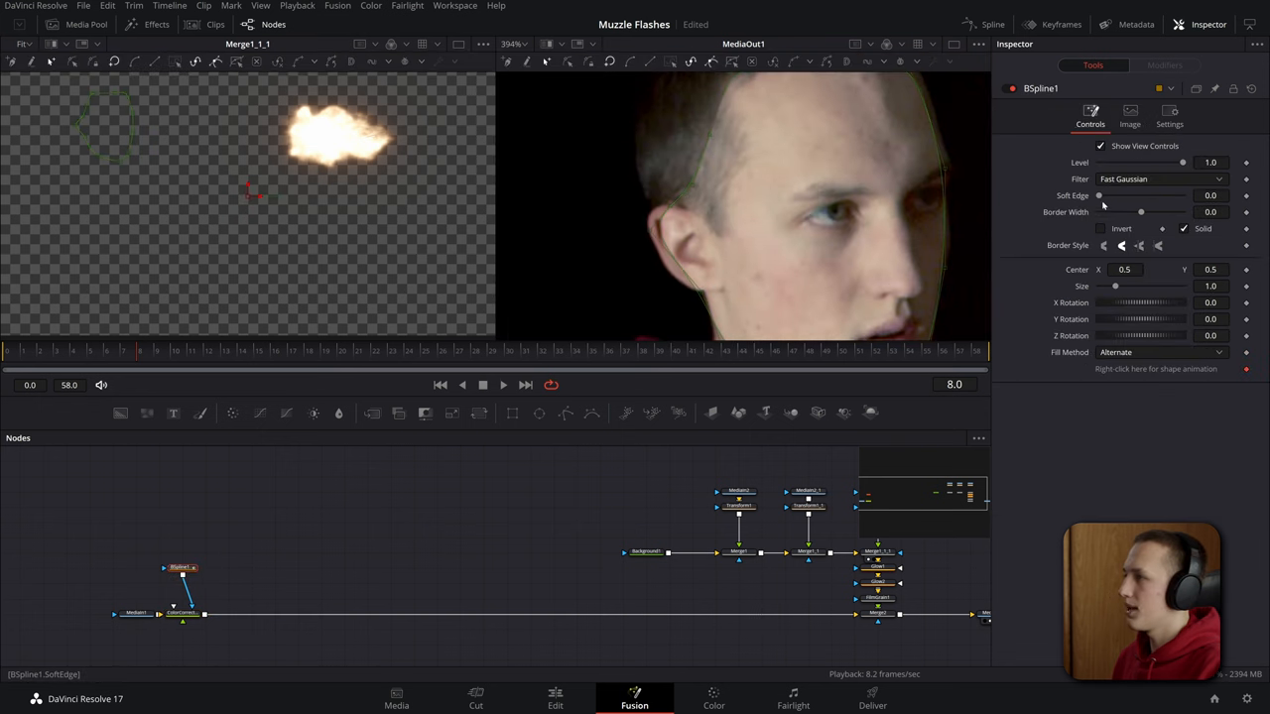
drag(1099, 196, 1109, 197)
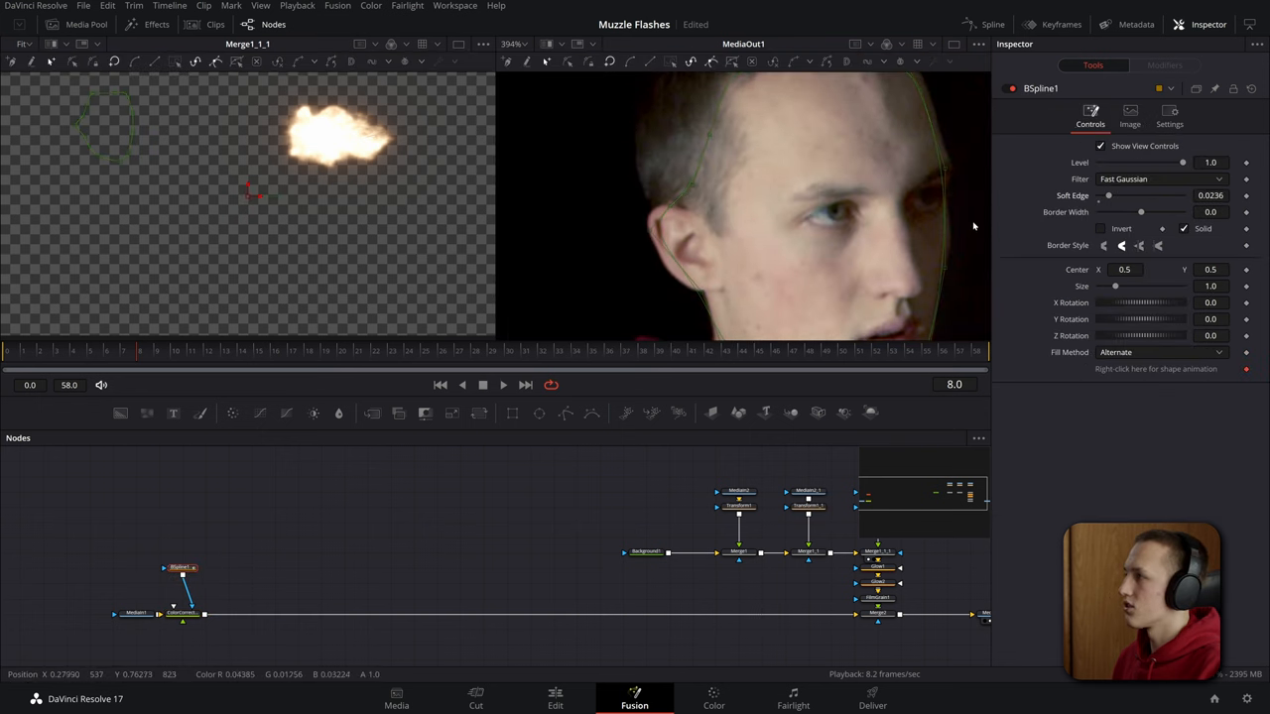
click(182, 613)
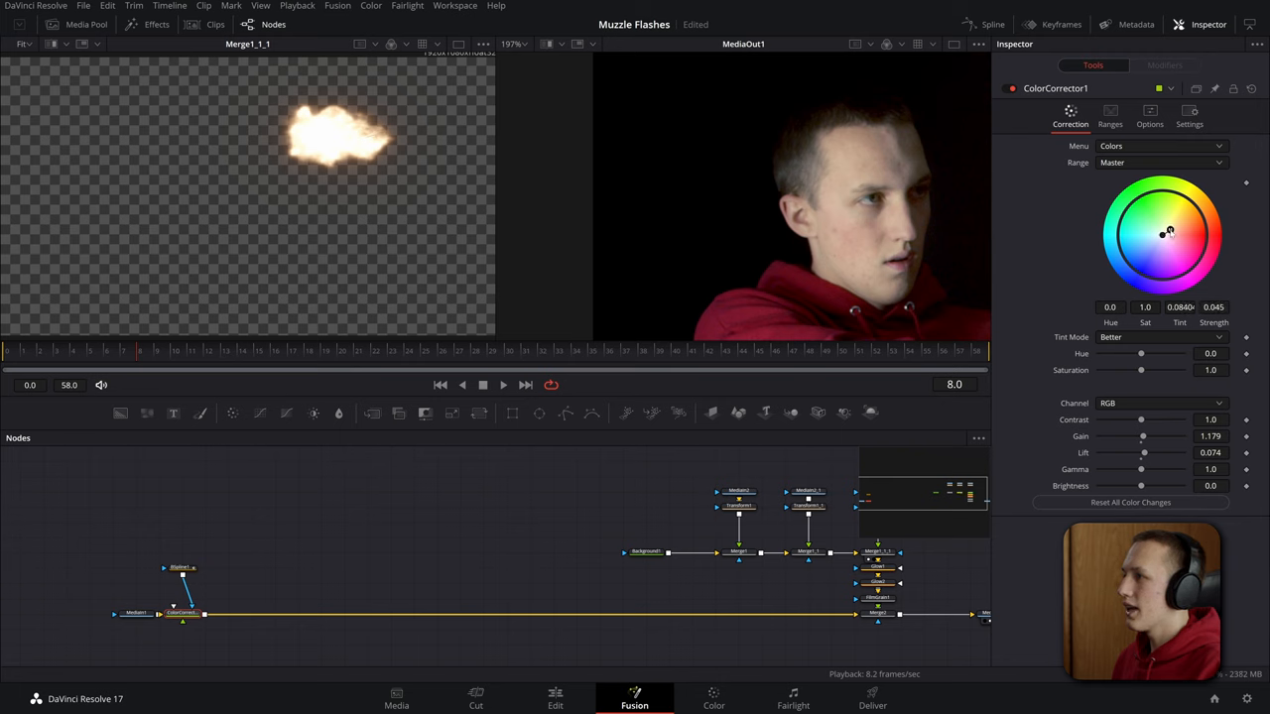
Step: Tint the lit area warm orange, set Saturation about 1.14, raise Gain and adjust Lift
drag(1166, 232, 1171, 230)
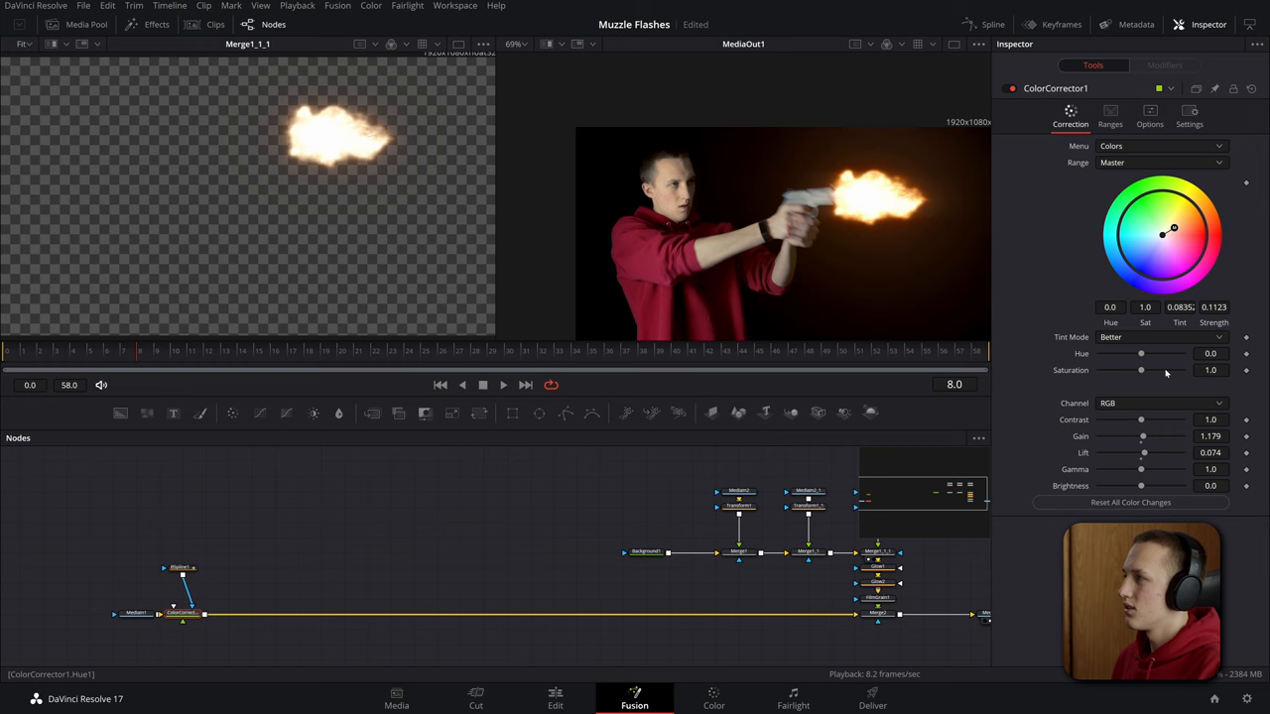
drag(1140, 369, 1153, 369)
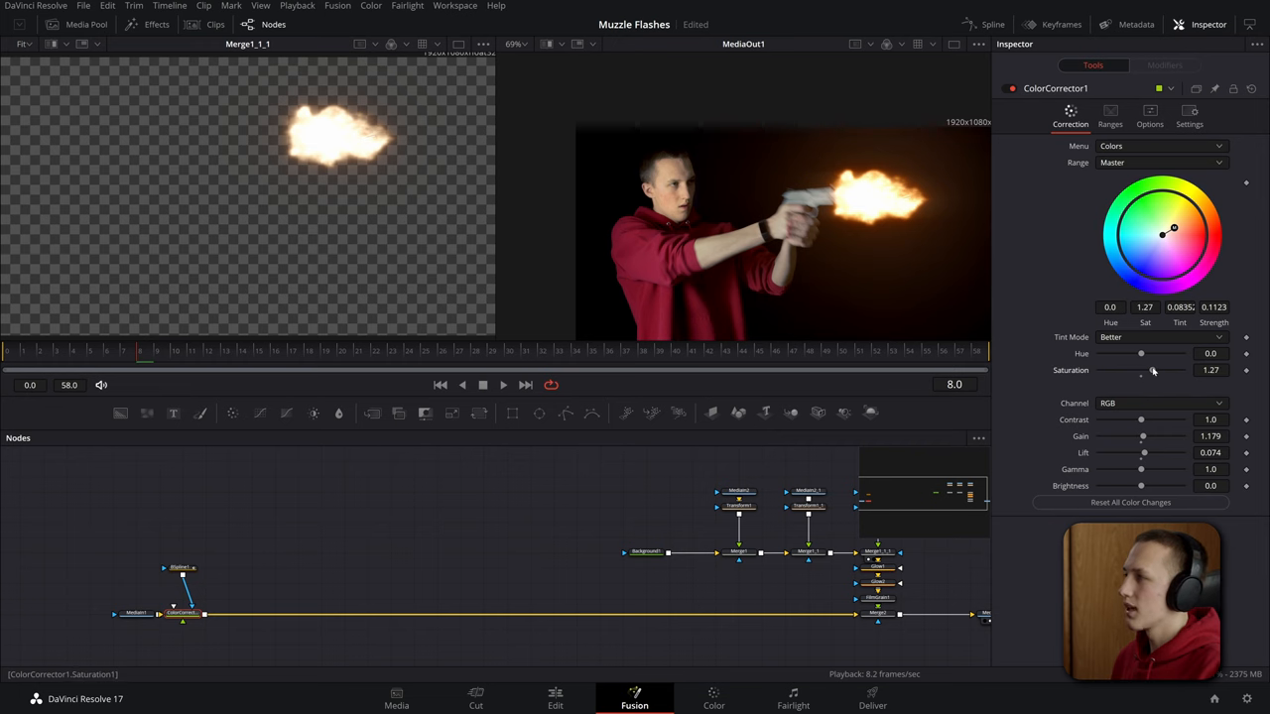
drag(1143, 371, 1138, 371)
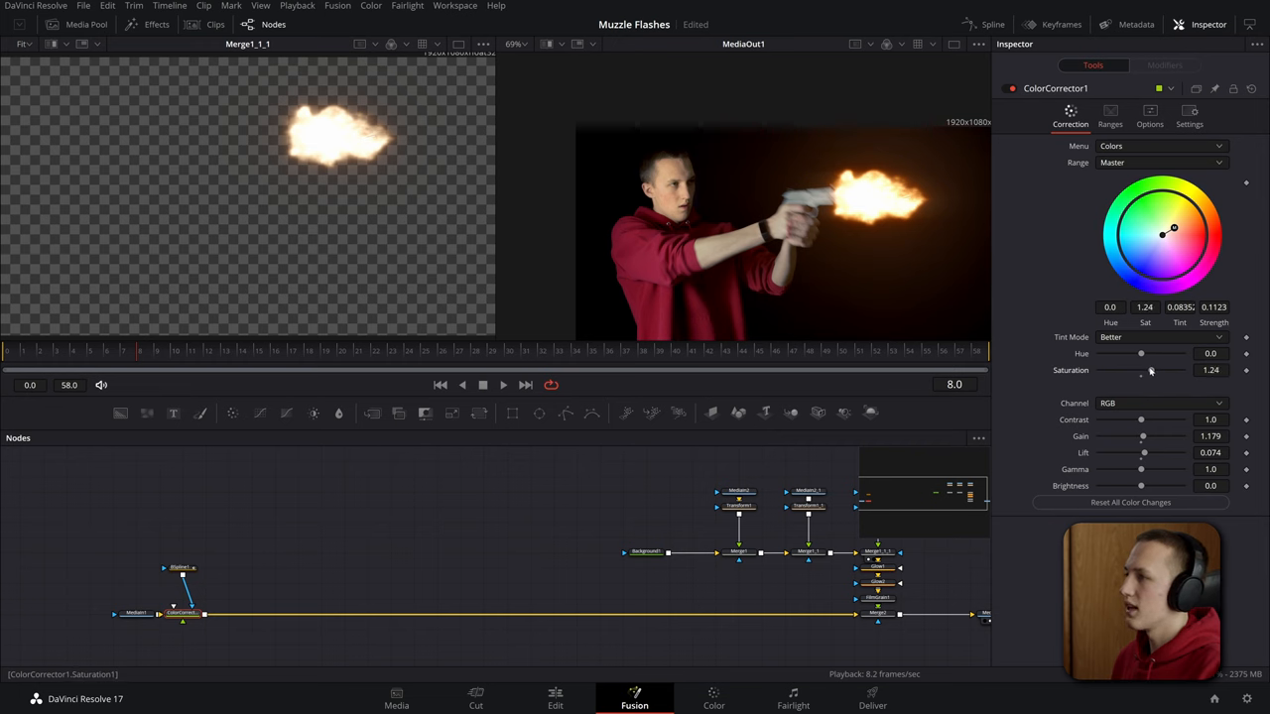
drag(1167, 371, 1147, 371)
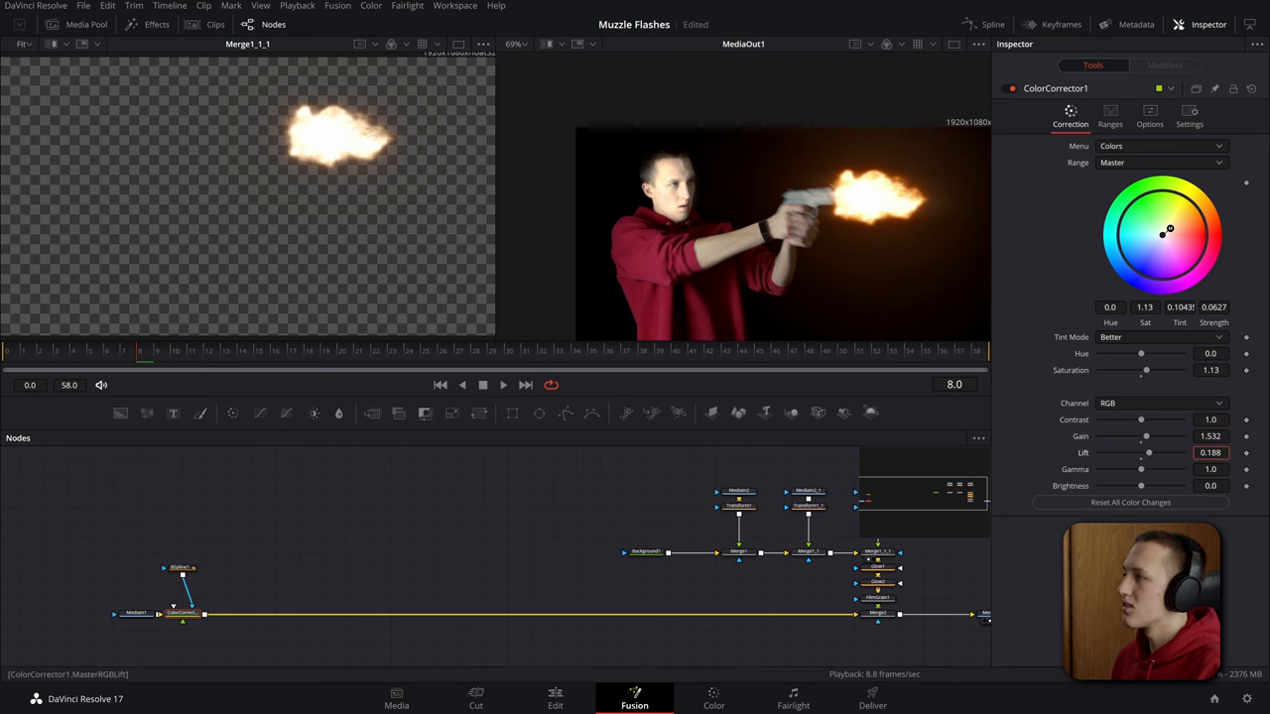
click(1211, 452)
text(0.118)
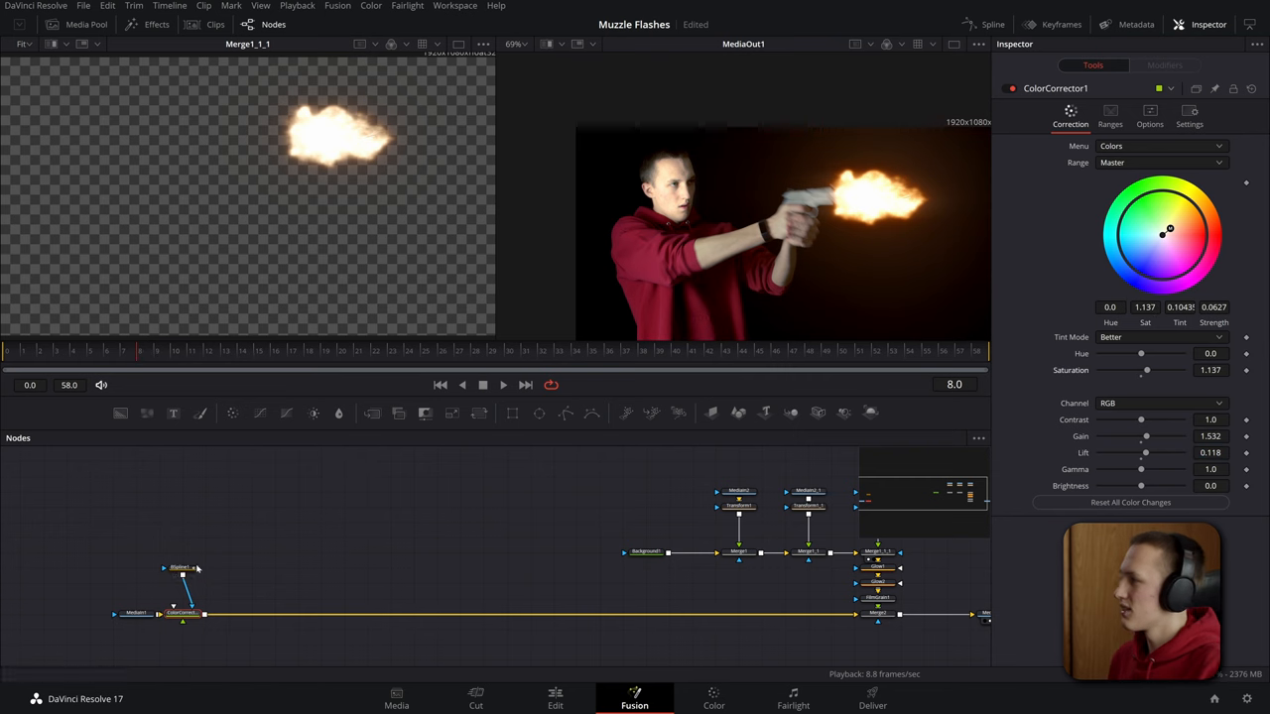
Step: Lower the face mask's Level slightly, then reach ColorCorrector1's Settings for a second spline mask
click(182, 568)
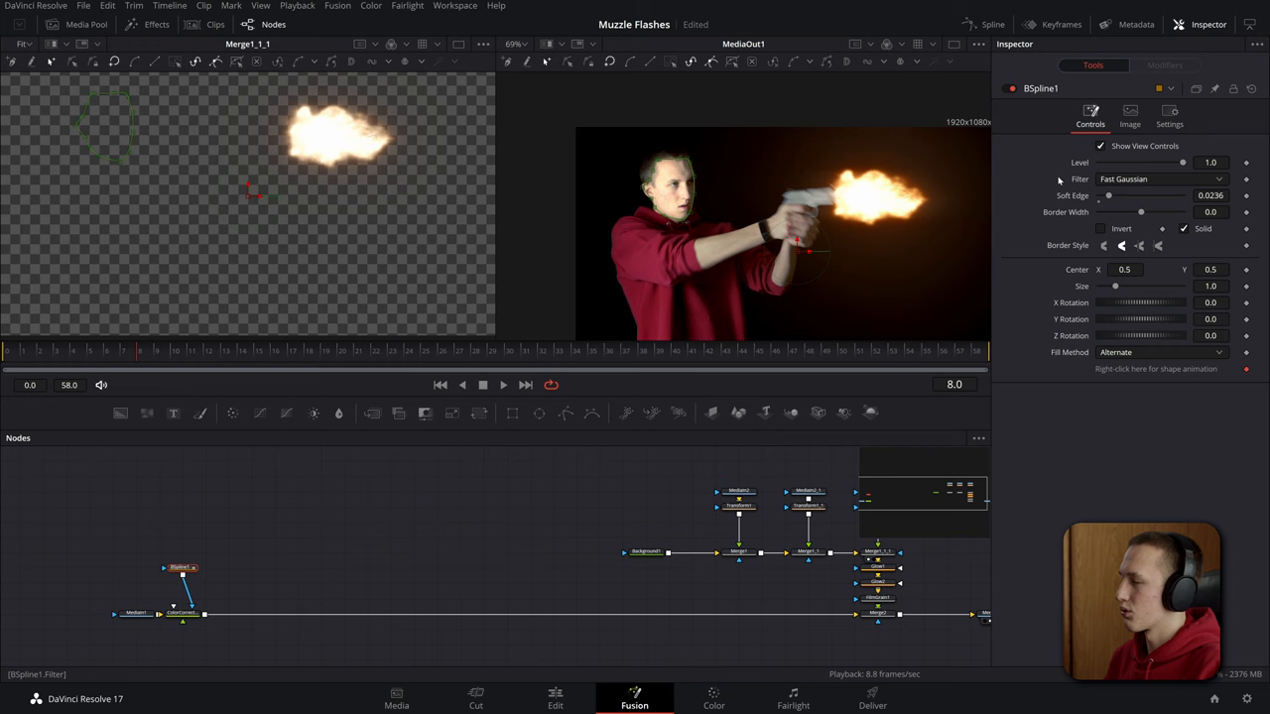
drag(1182, 162, 1129, 163)
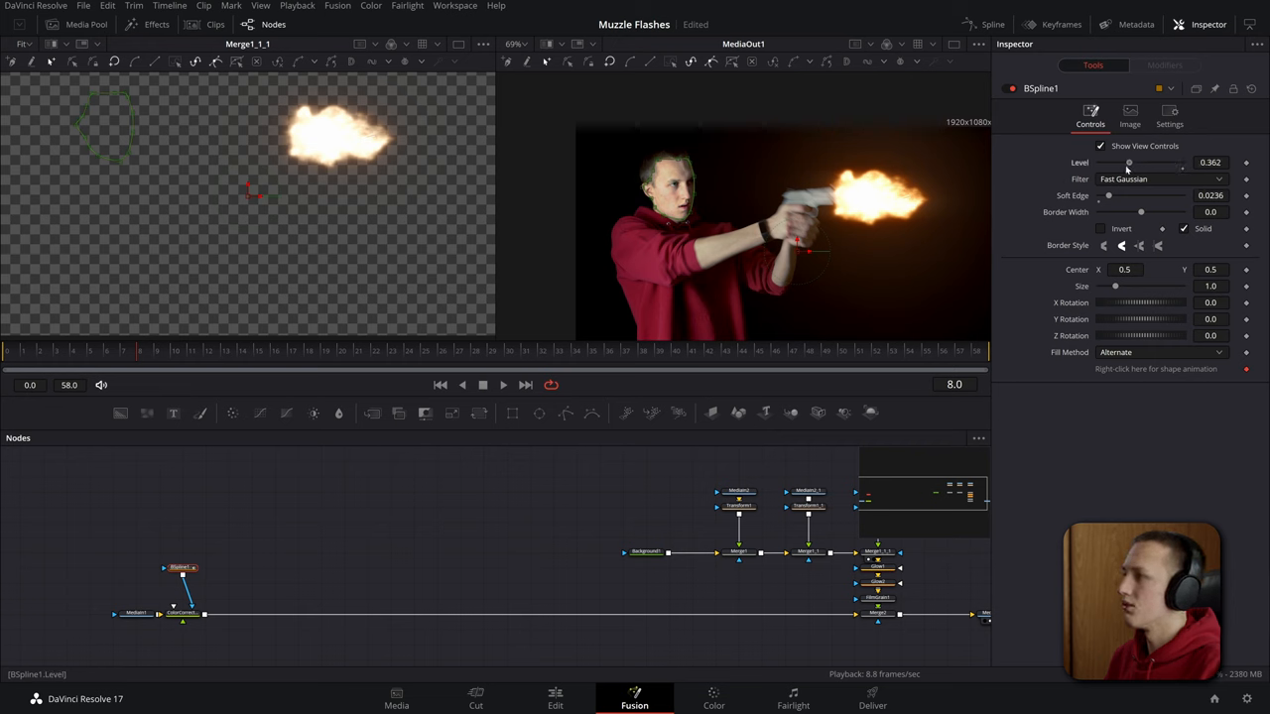
drag(1127, 163, 1143, 163)
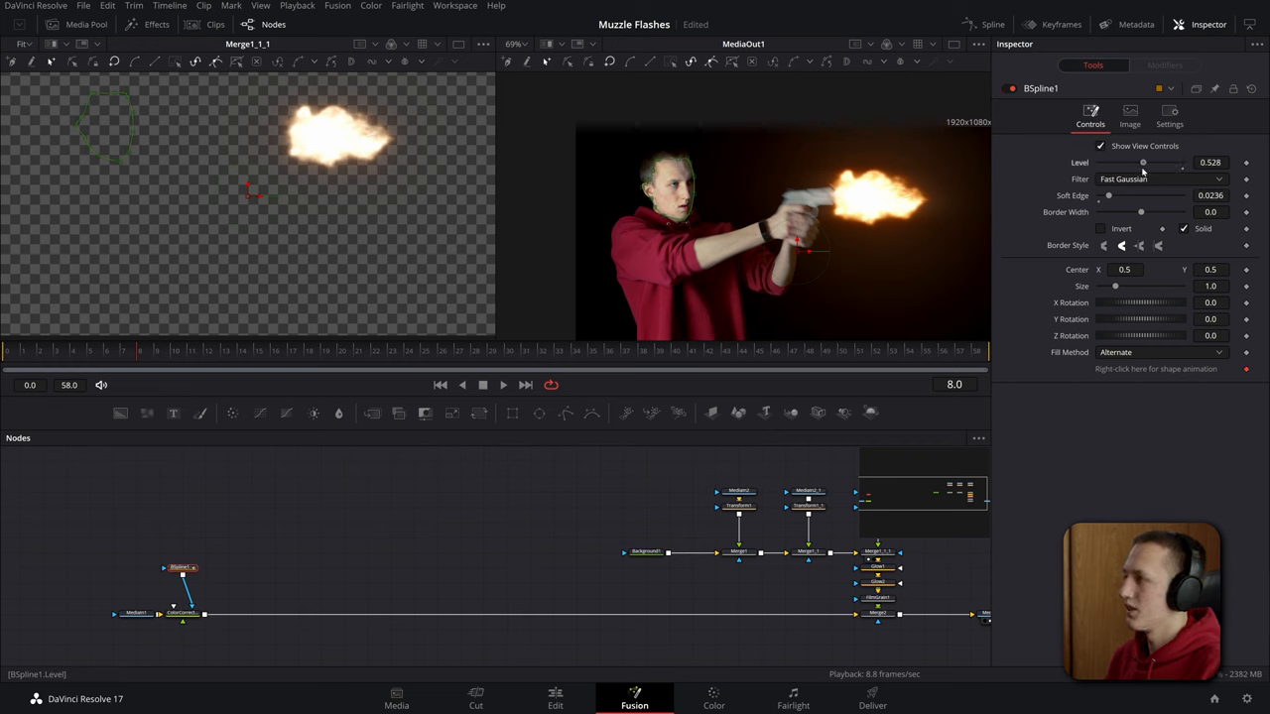
click(183, 611)
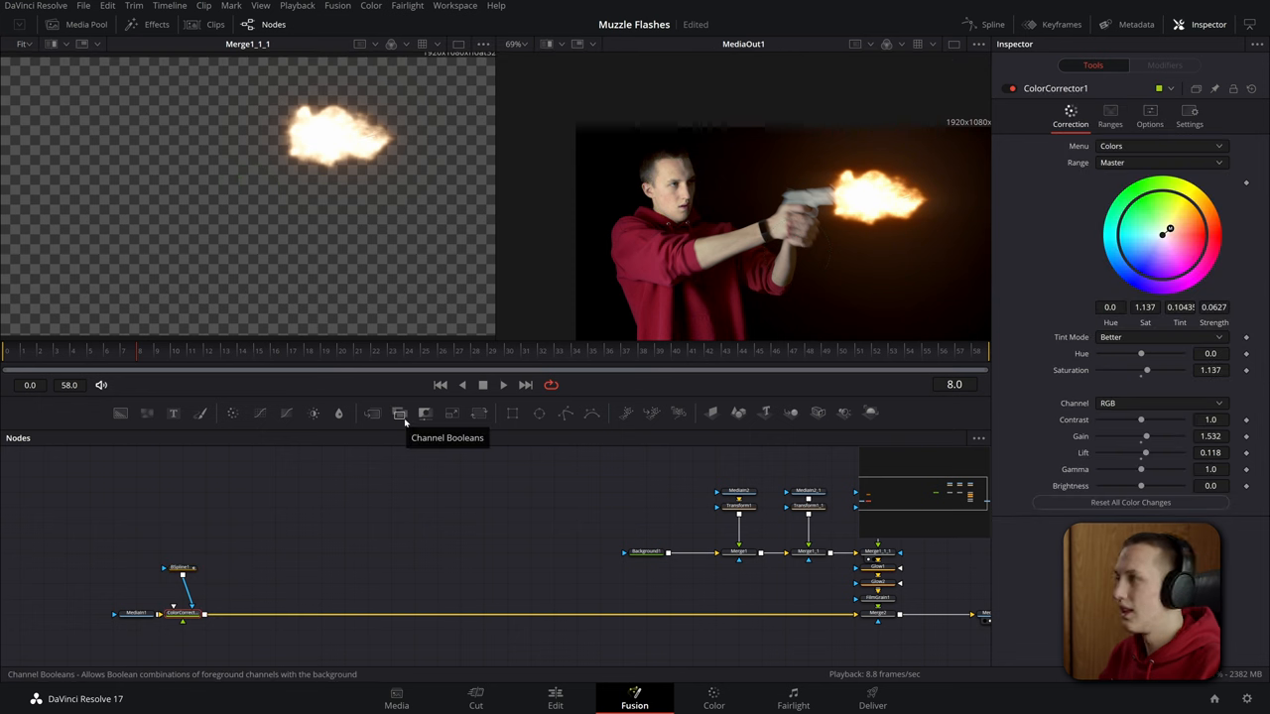
mouse_move(308, 429)
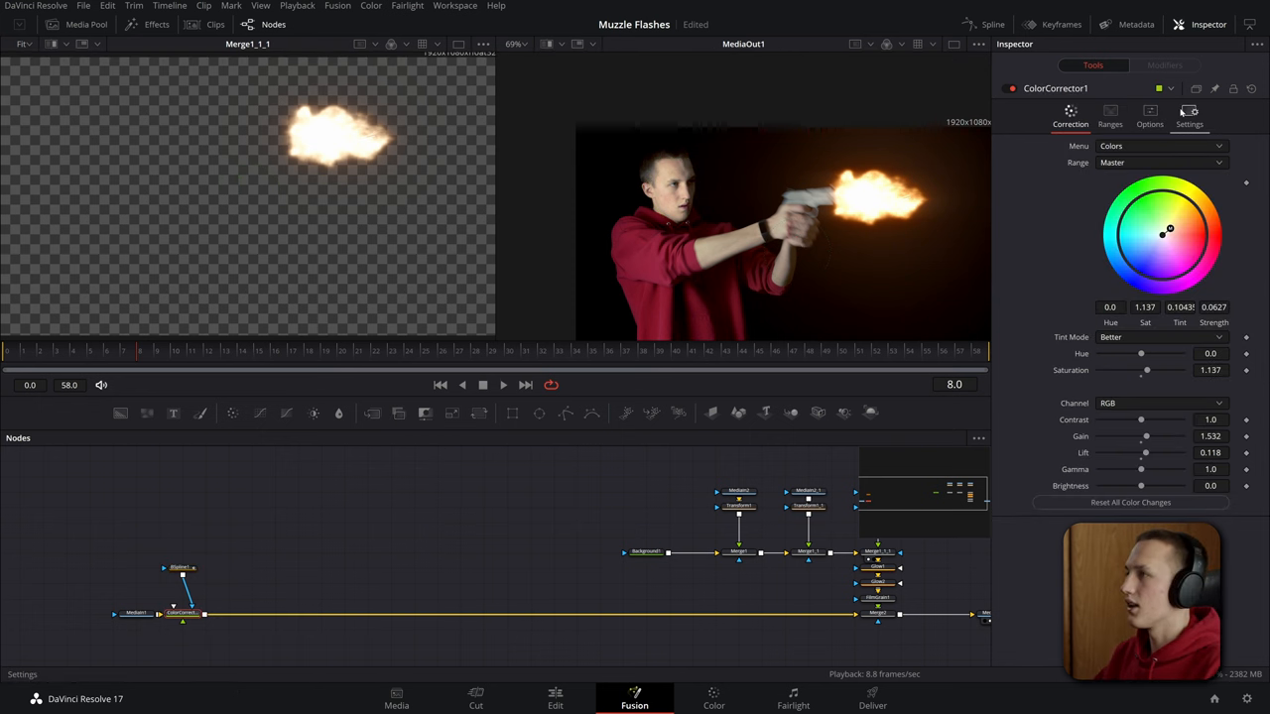
click(1188, 113)
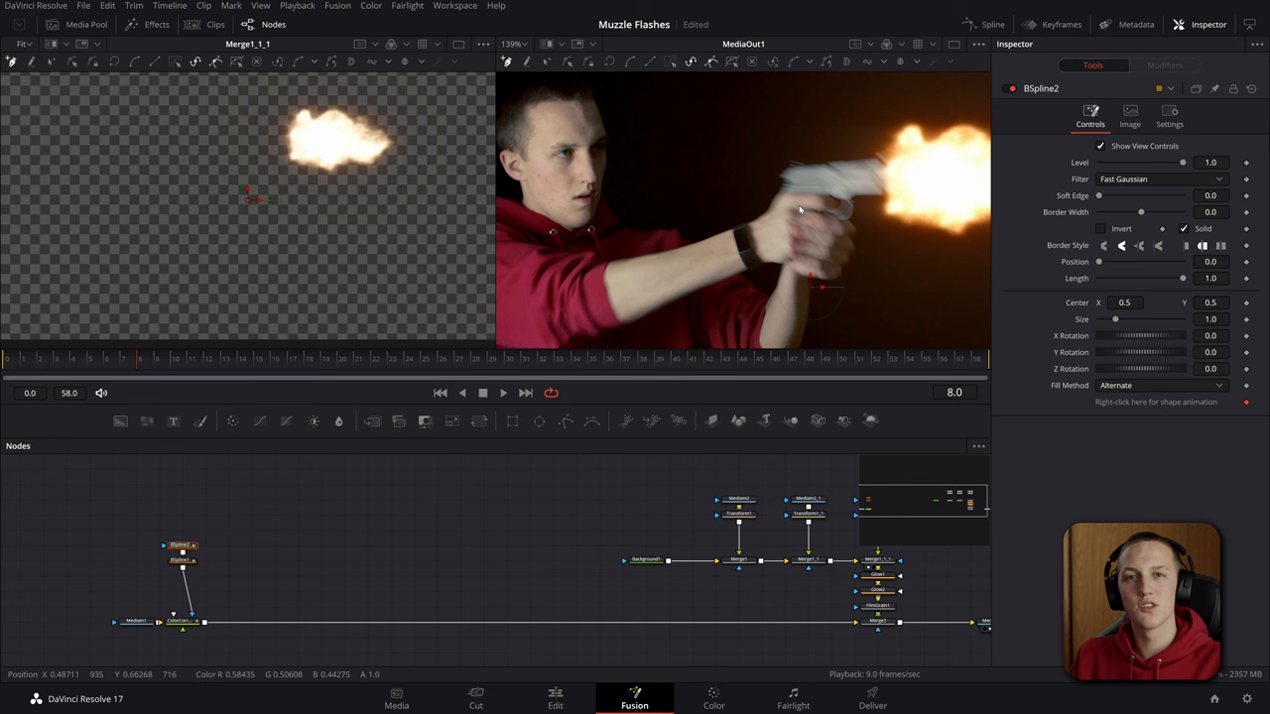
Step: Add a softened, lower-level B-Spline mask and check the lighting at frames 18 and 30
click(183, 621)
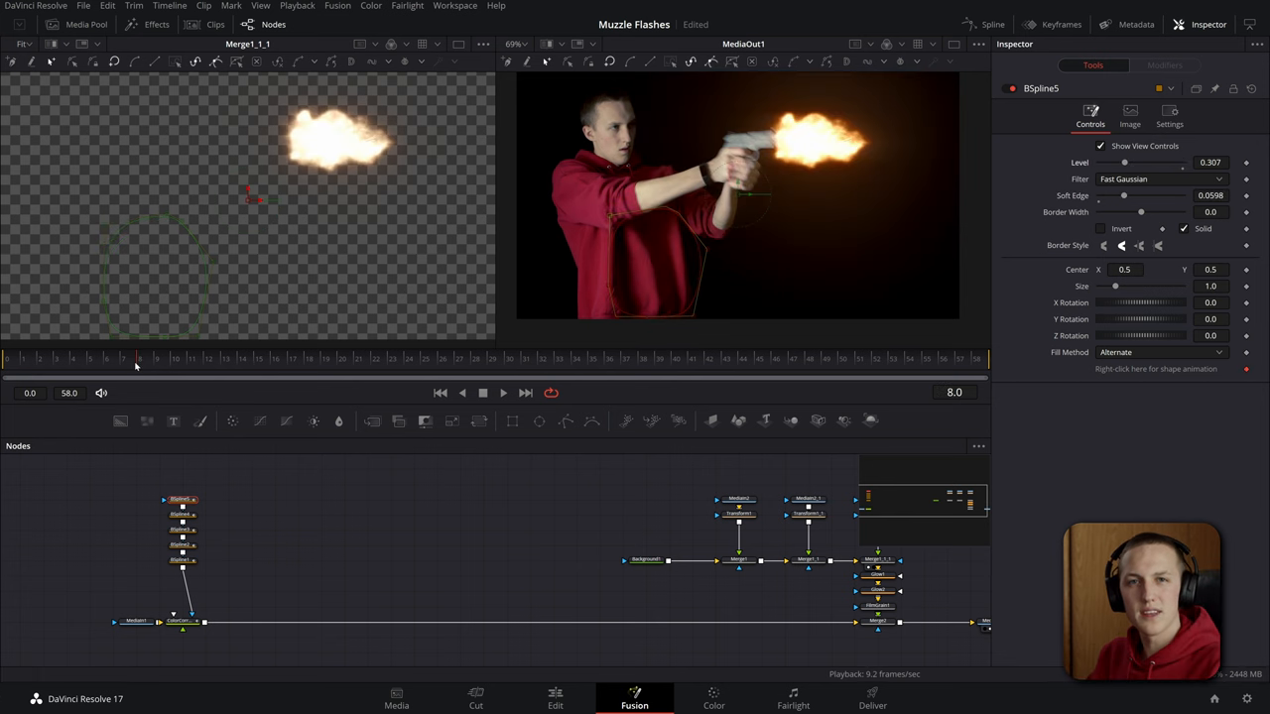
click(307, 357)
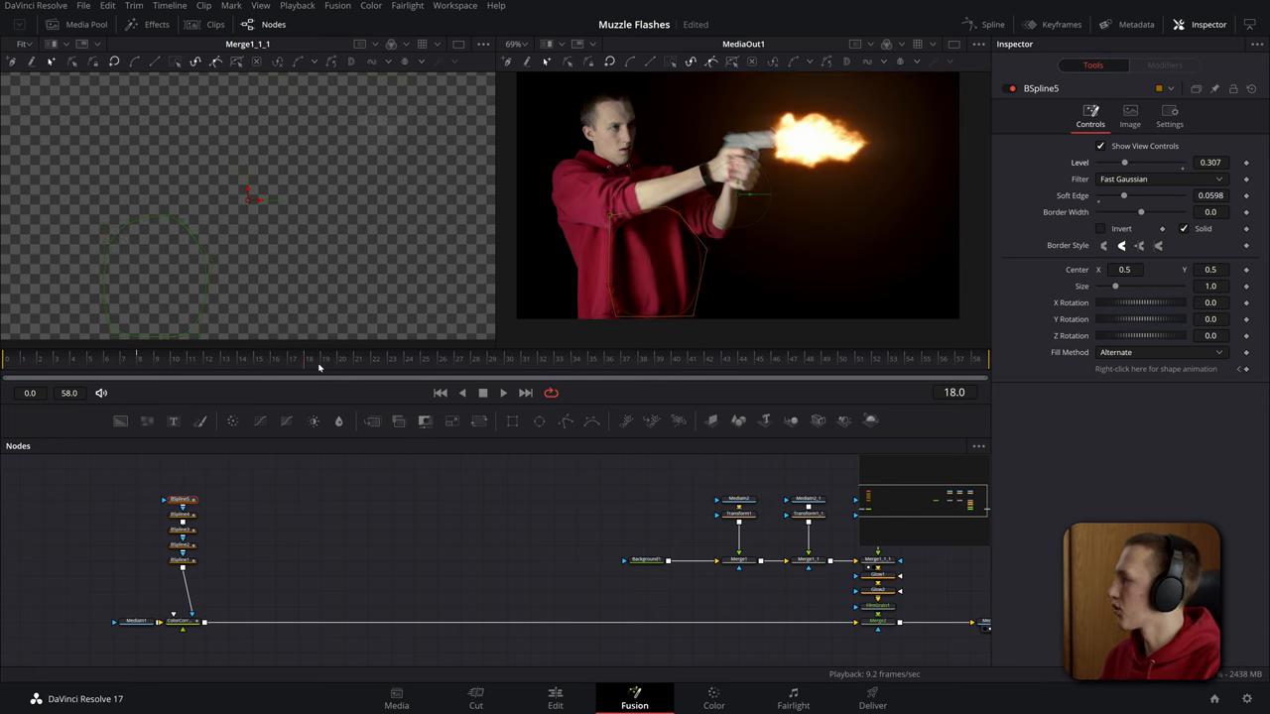
click(492, 357)
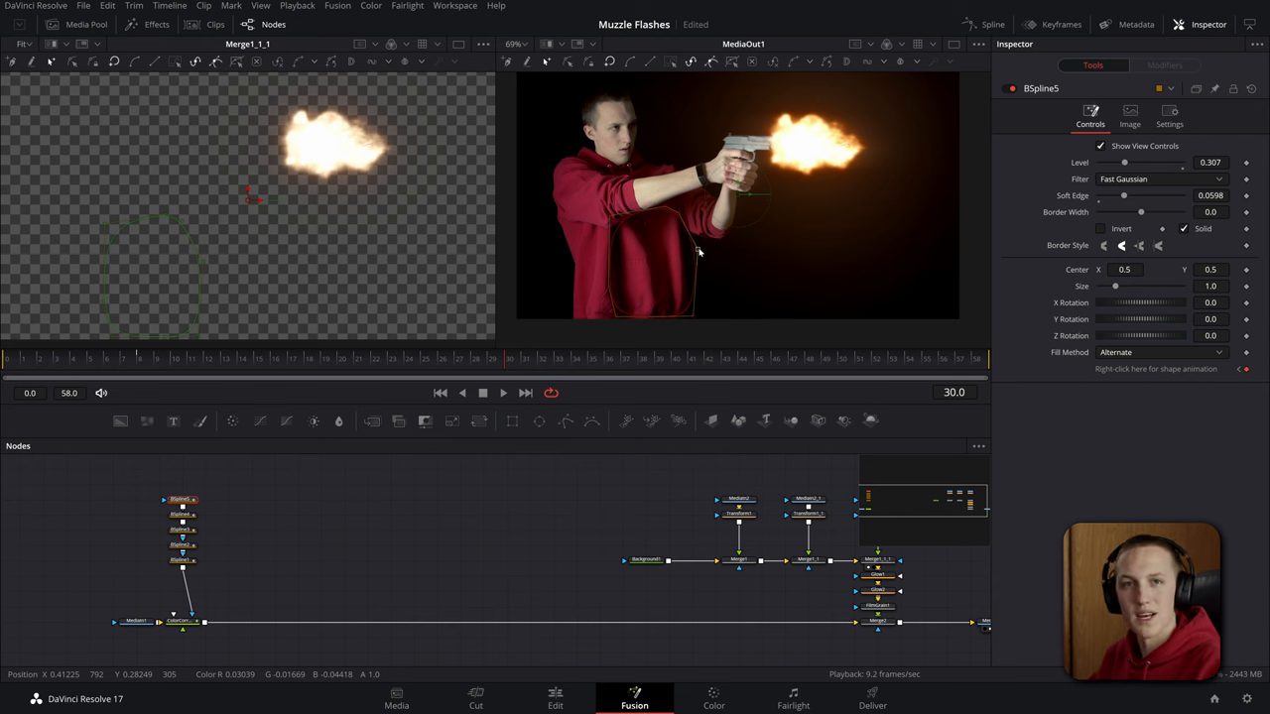
click(783, 586)
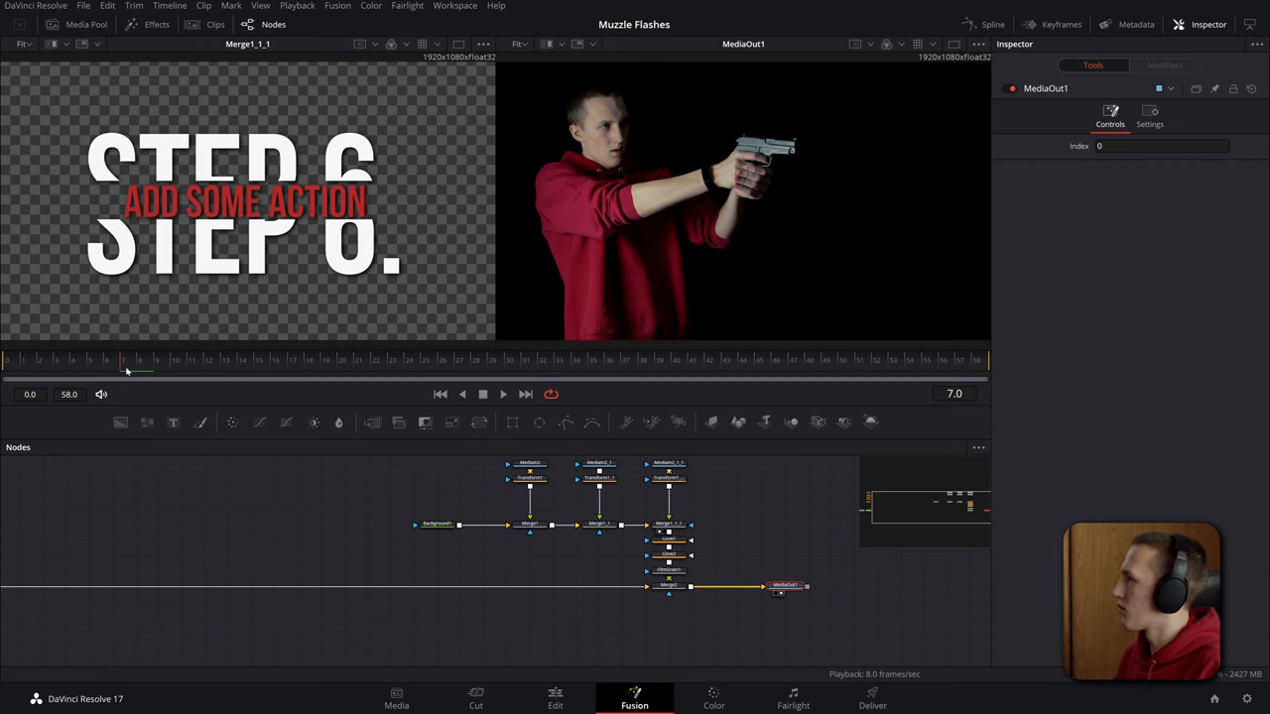
mouse_move(778, 119)
text(color)
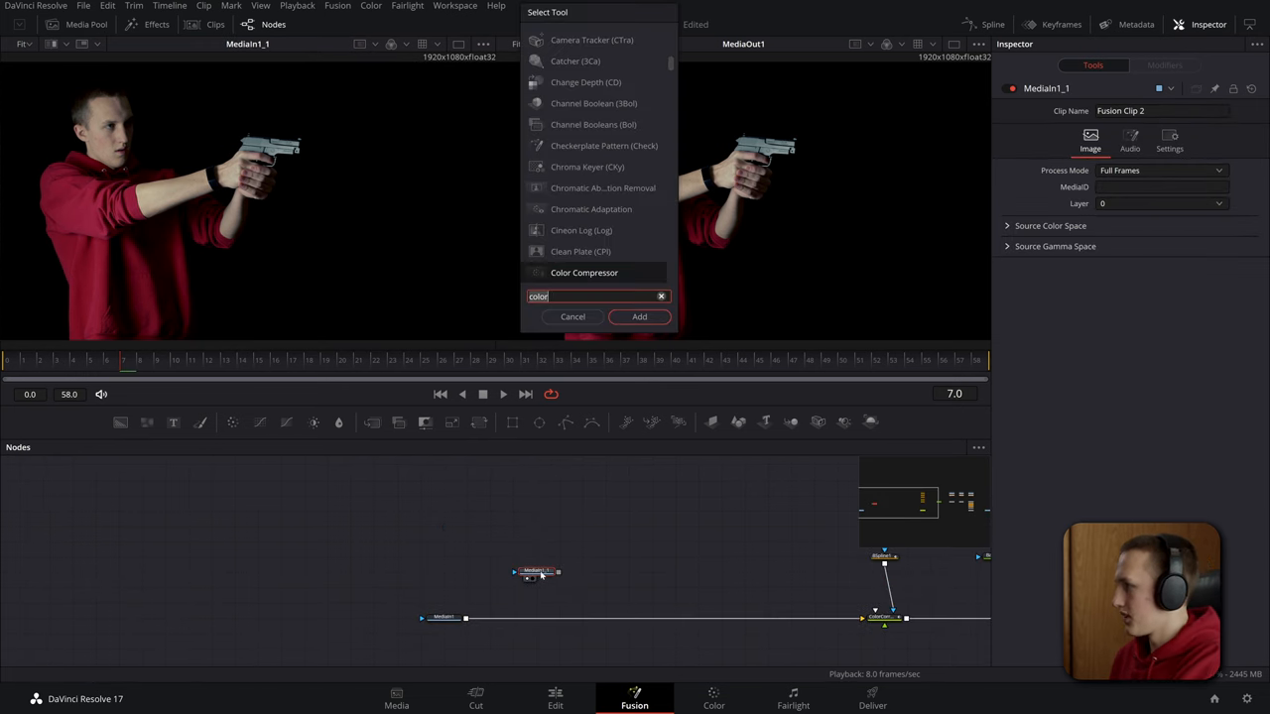
Step: Add the searched Time Speed tool to freeze the footage for the slide cutout
click(639, 318)
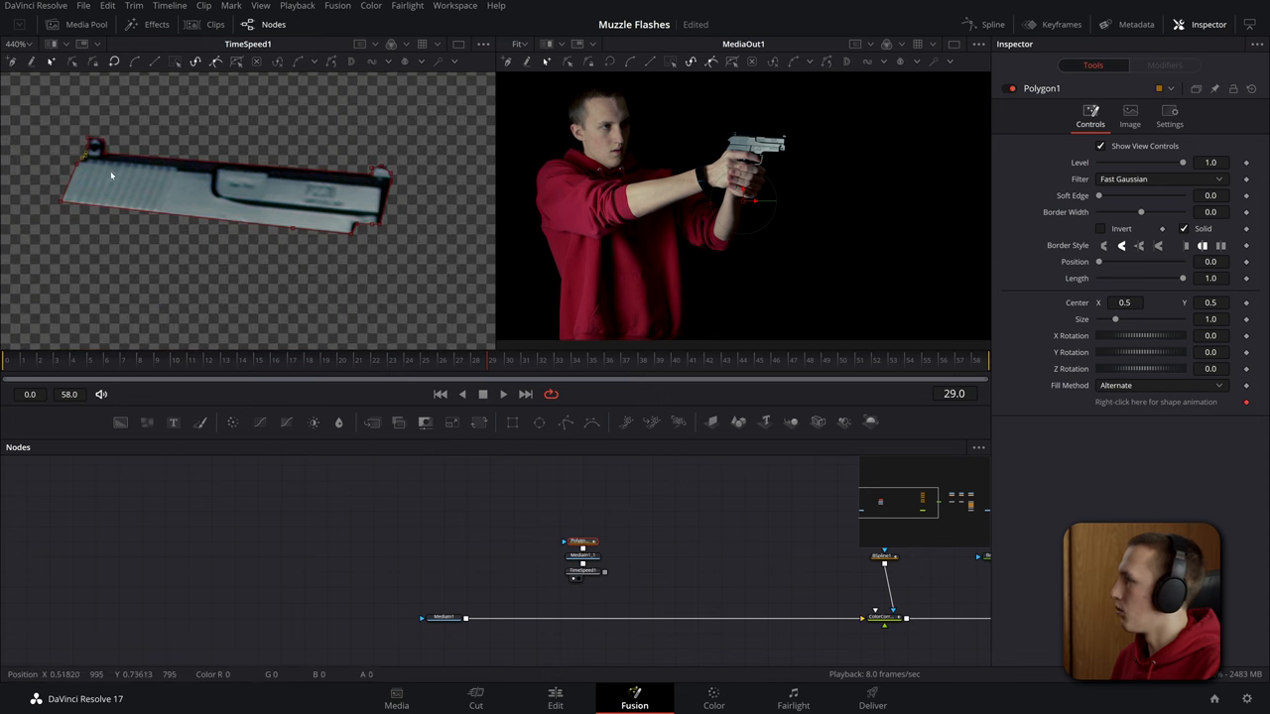
Step: Soften the slide cutout, merge it over the shot and transform it to Size 1.037, Angle 10.7, nudged Center X
drag(1099, 196, 1103, 197)
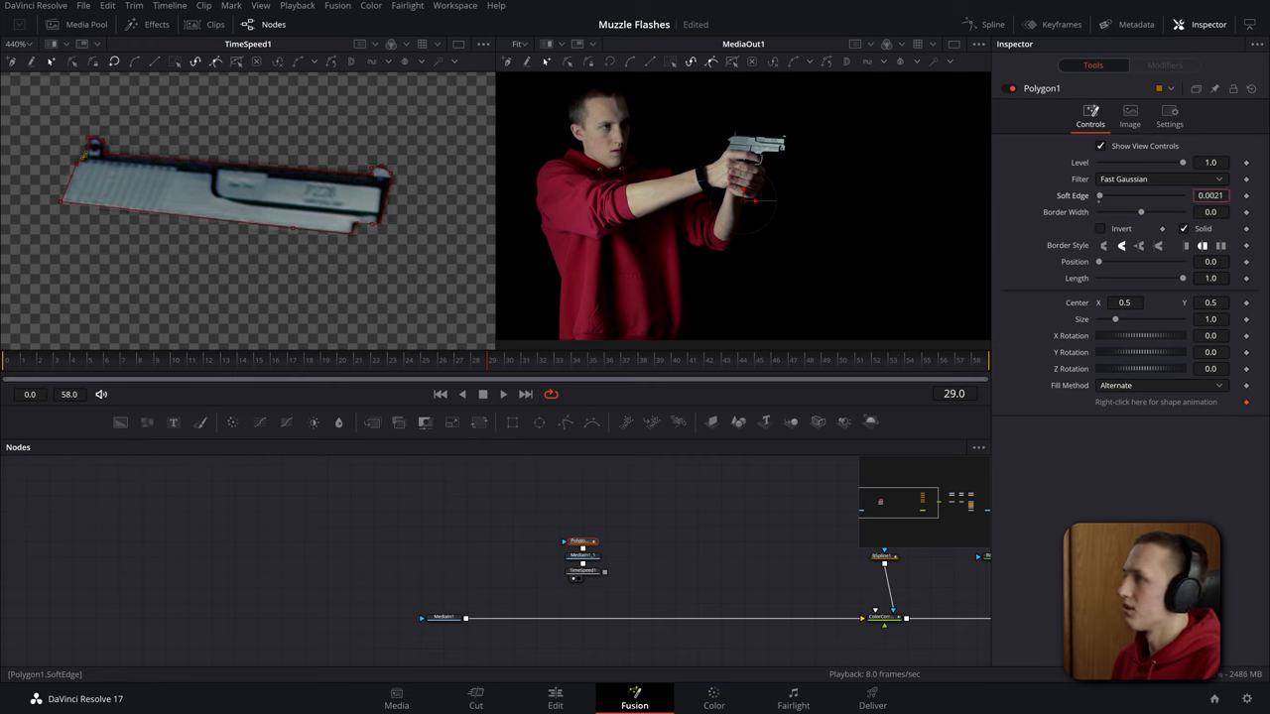
click(584, 570)
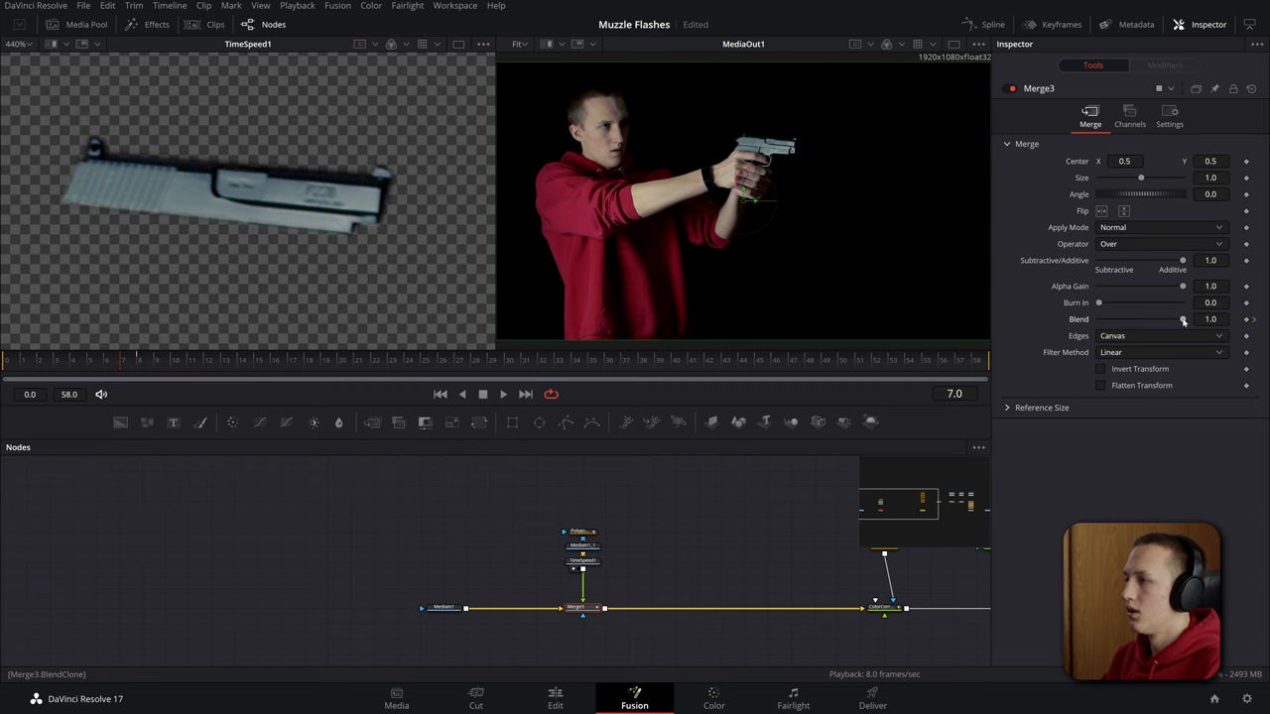
drag(1183, 318, 1099, 317)
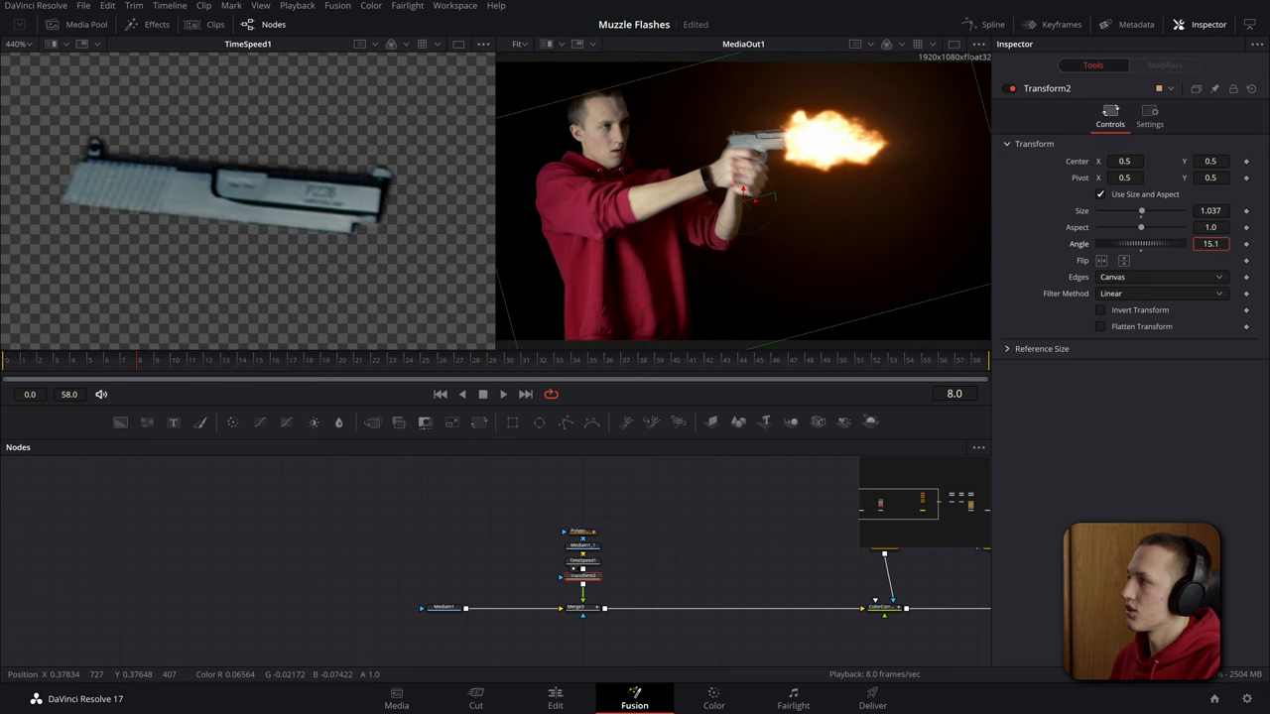
drag(756, 202, 742, 191)
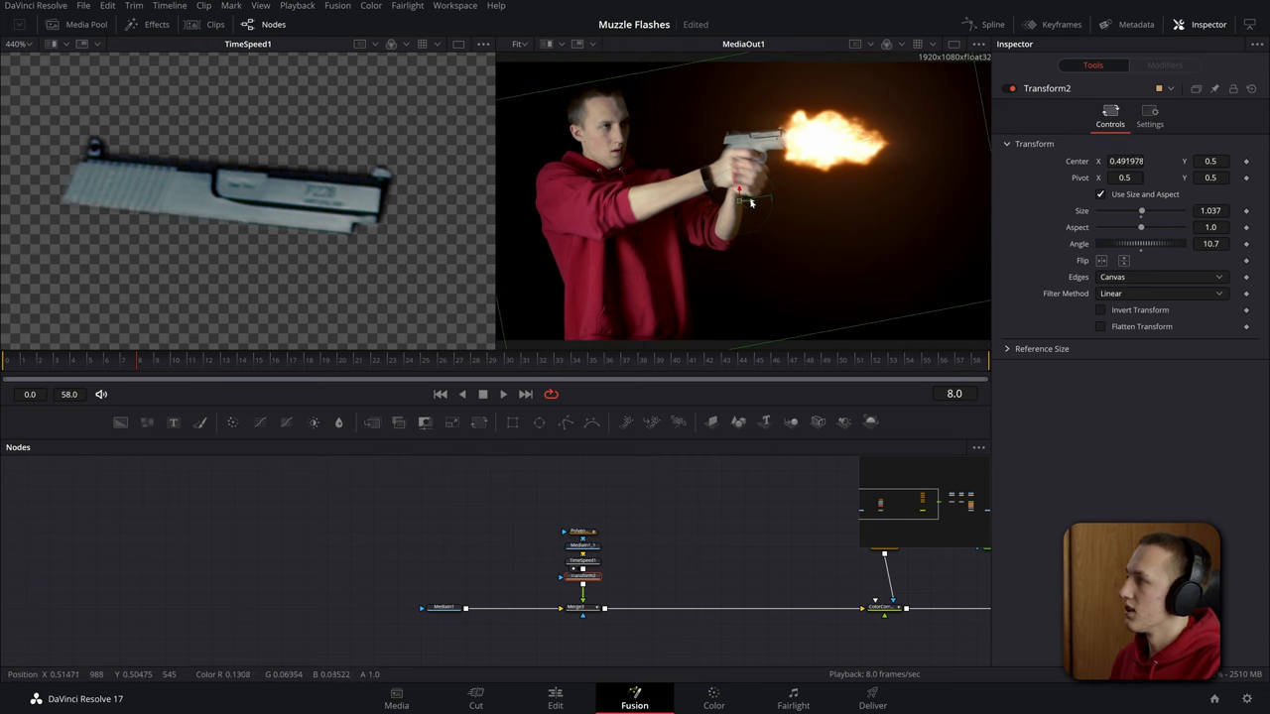
click(583, 530)
text(dir)
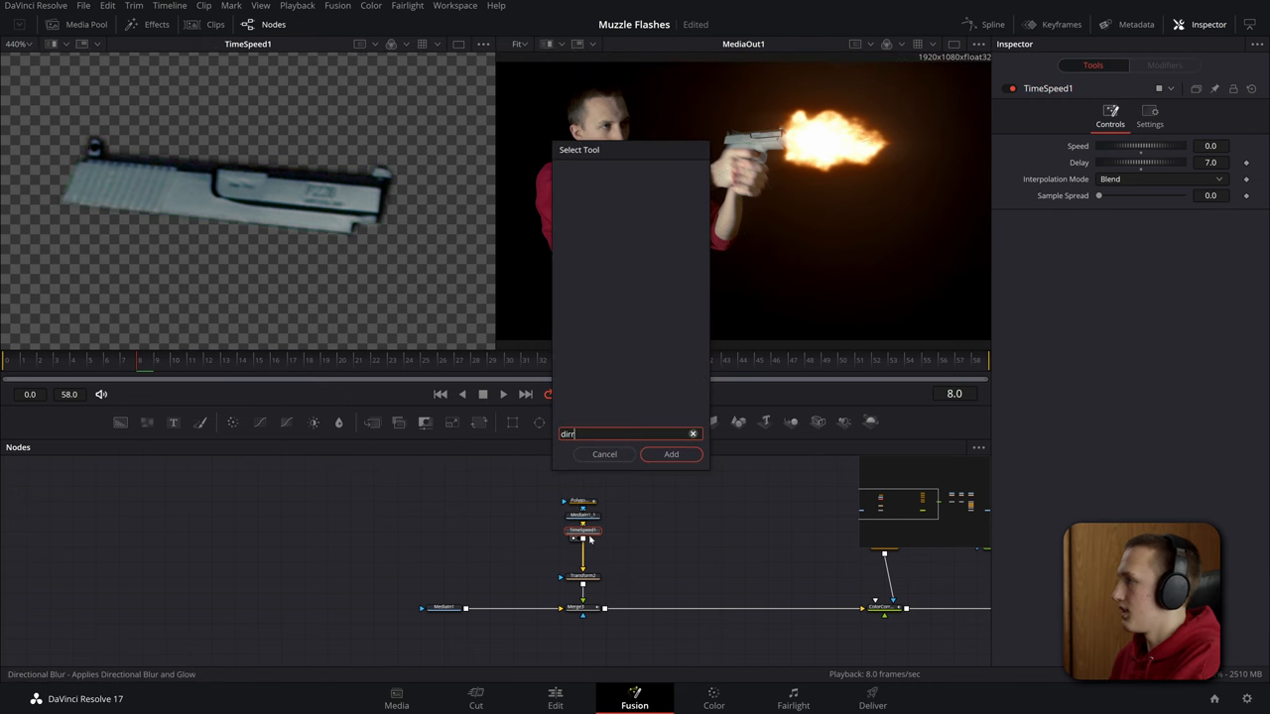
Step: Add a Directional Blur on the slide, centre it on the slide and set Length about 0.0196
click(671, 454)
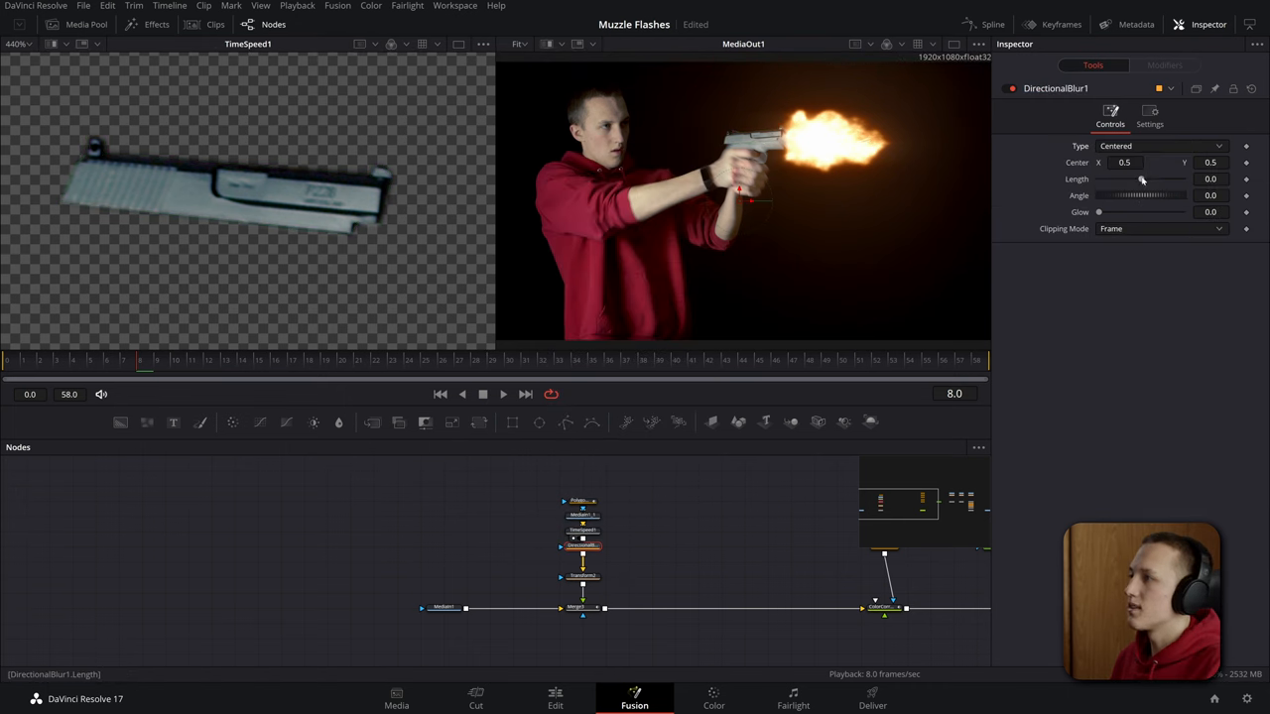
drag(1099, 179, 1150, 178)
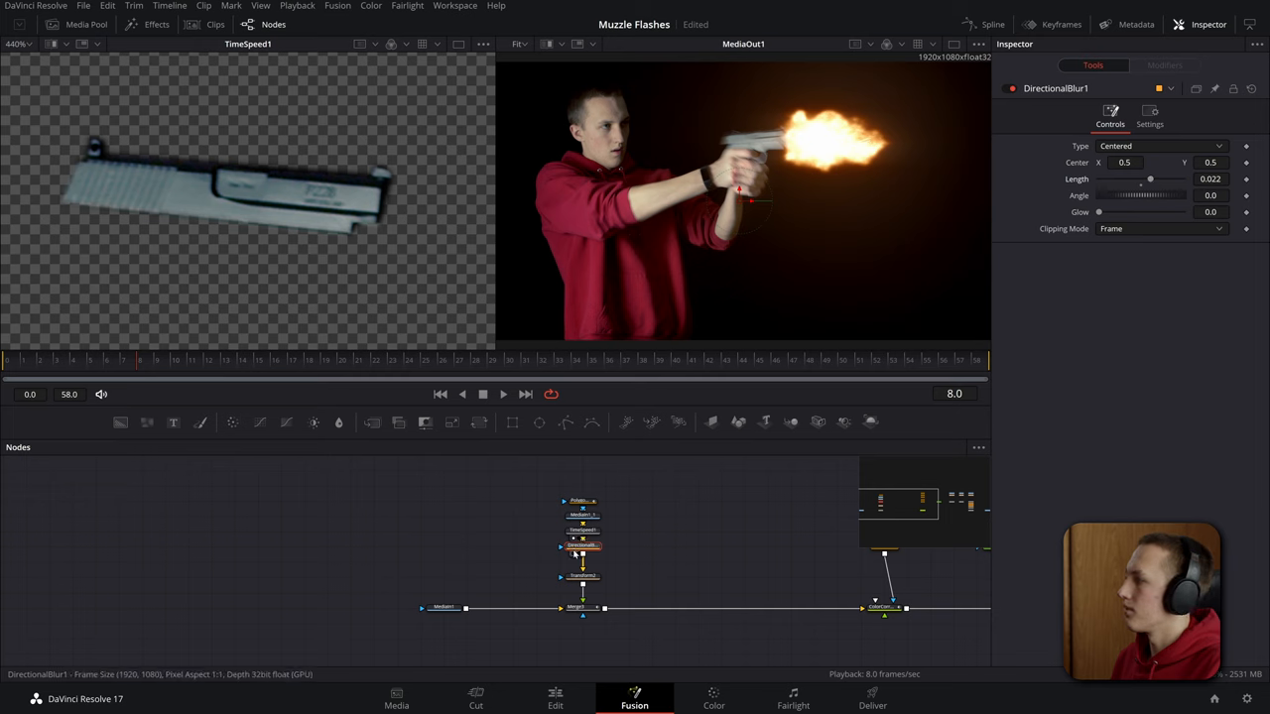
click(583, 543)
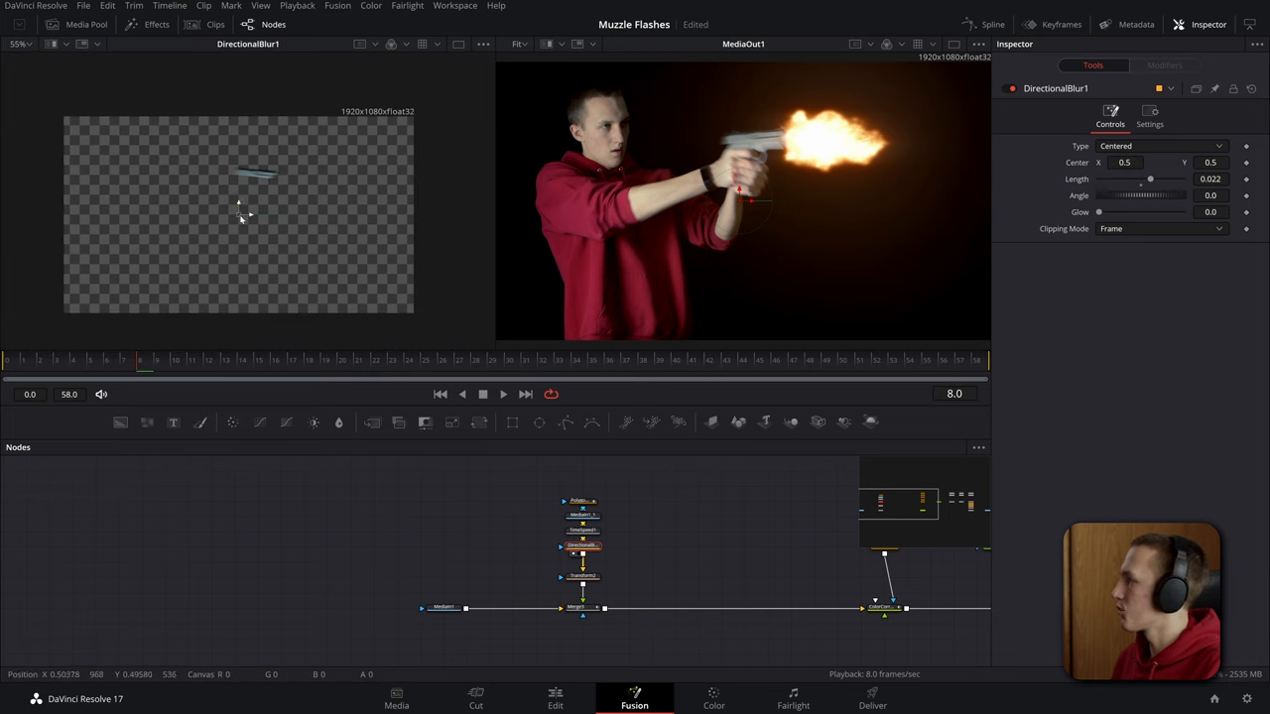
drag(238, 204, 256, 177)
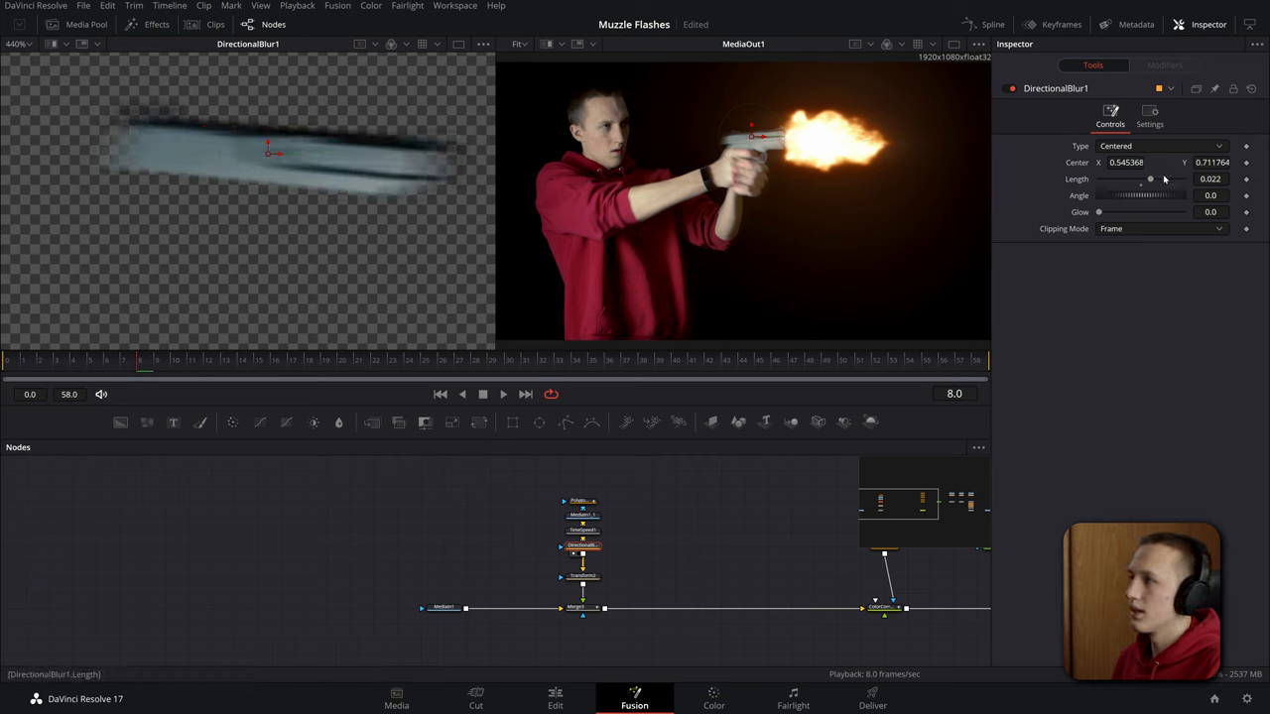
drag(1150, 178, 1143, 178)
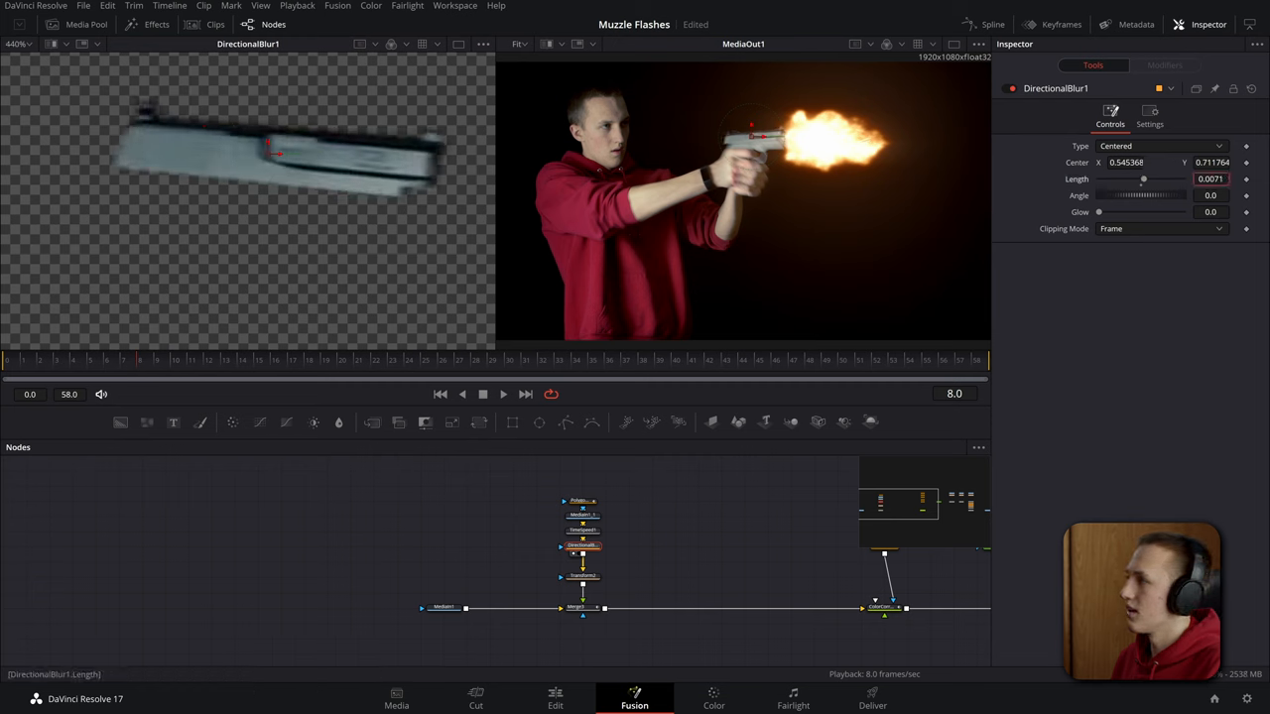
drag(1143, 179, 1149, 179)
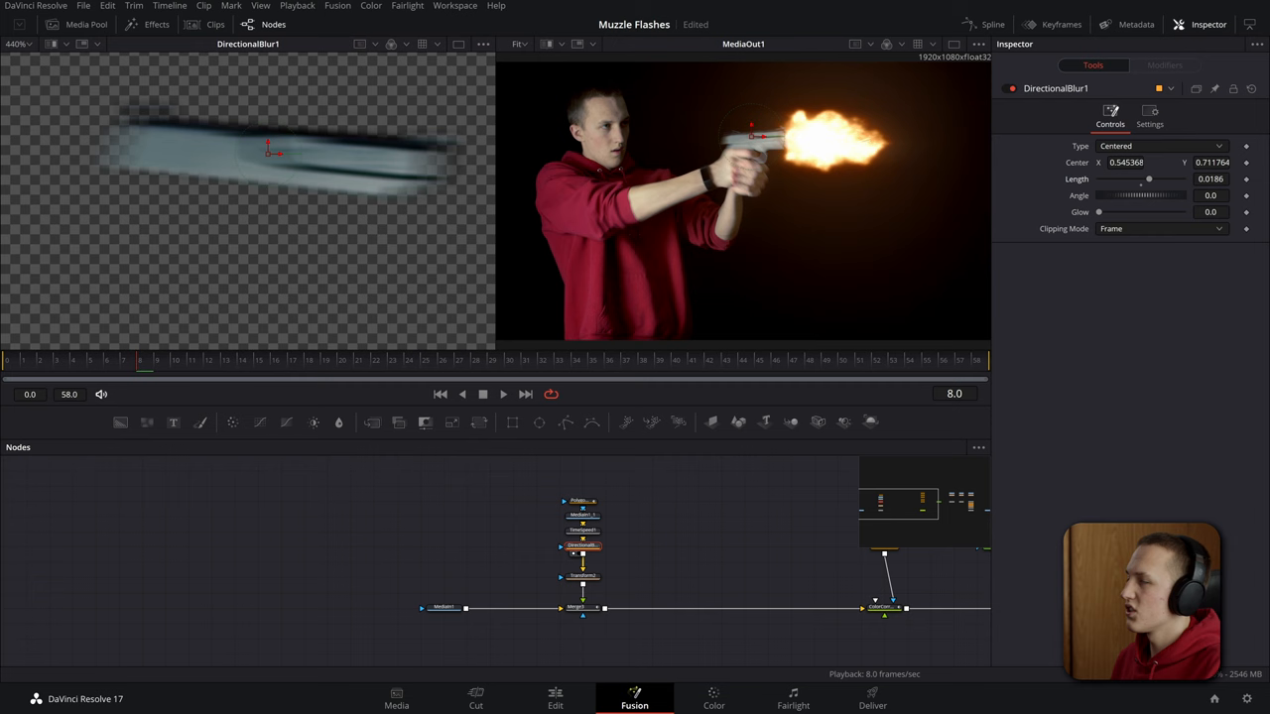
Step: Angle the blur to about -21.2 along the slide's travel and fine-tune its length
click(1210, 194)
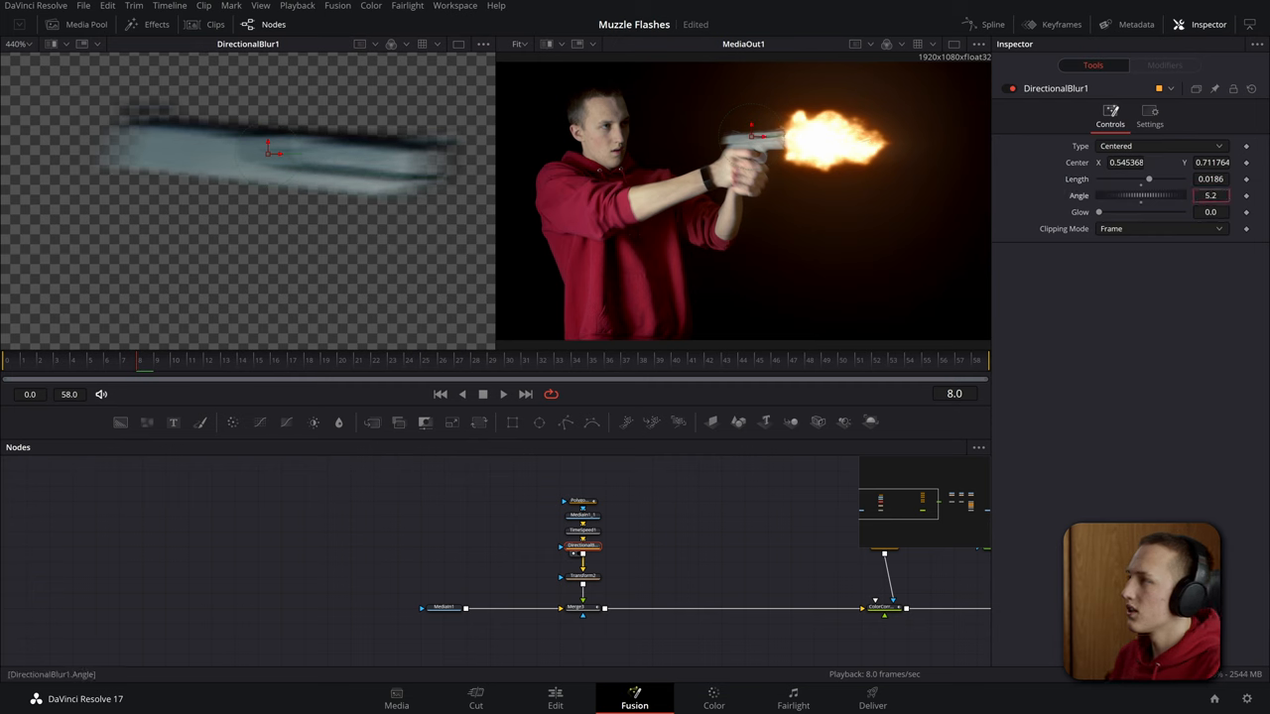
drag(1140, 194, 1101, 194)
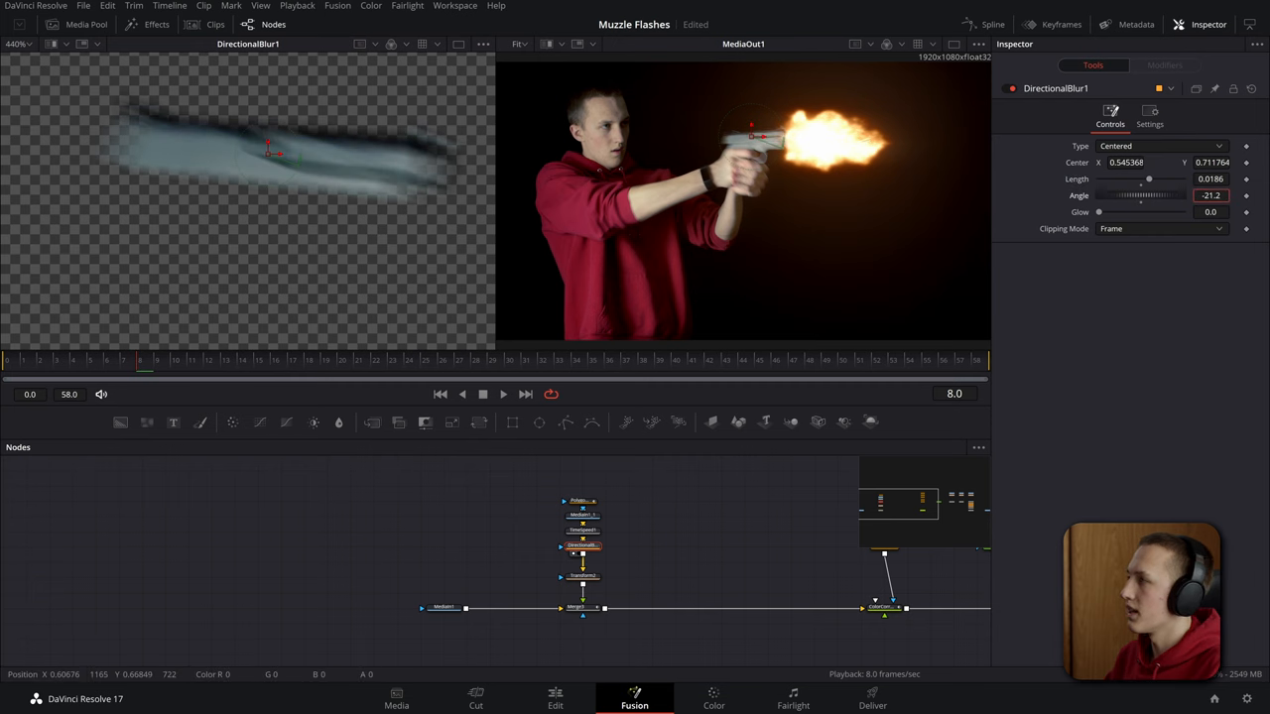
click(1210, 178)
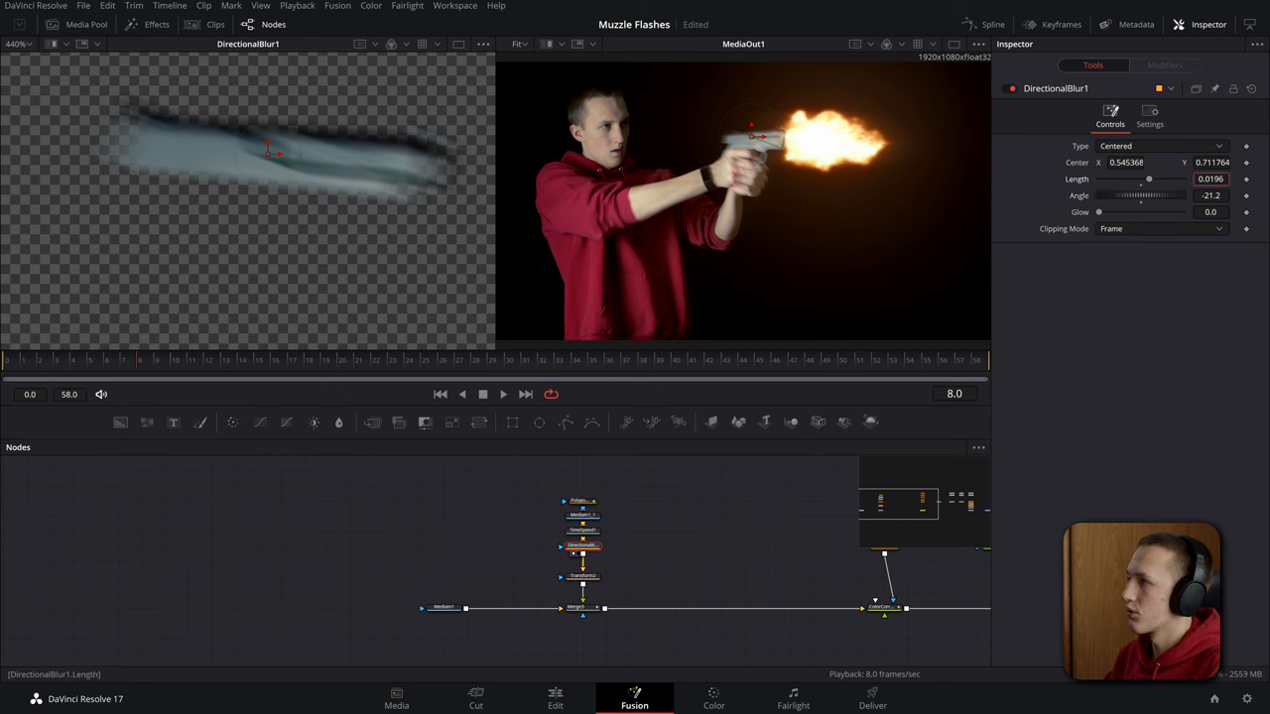
click(583, 576)
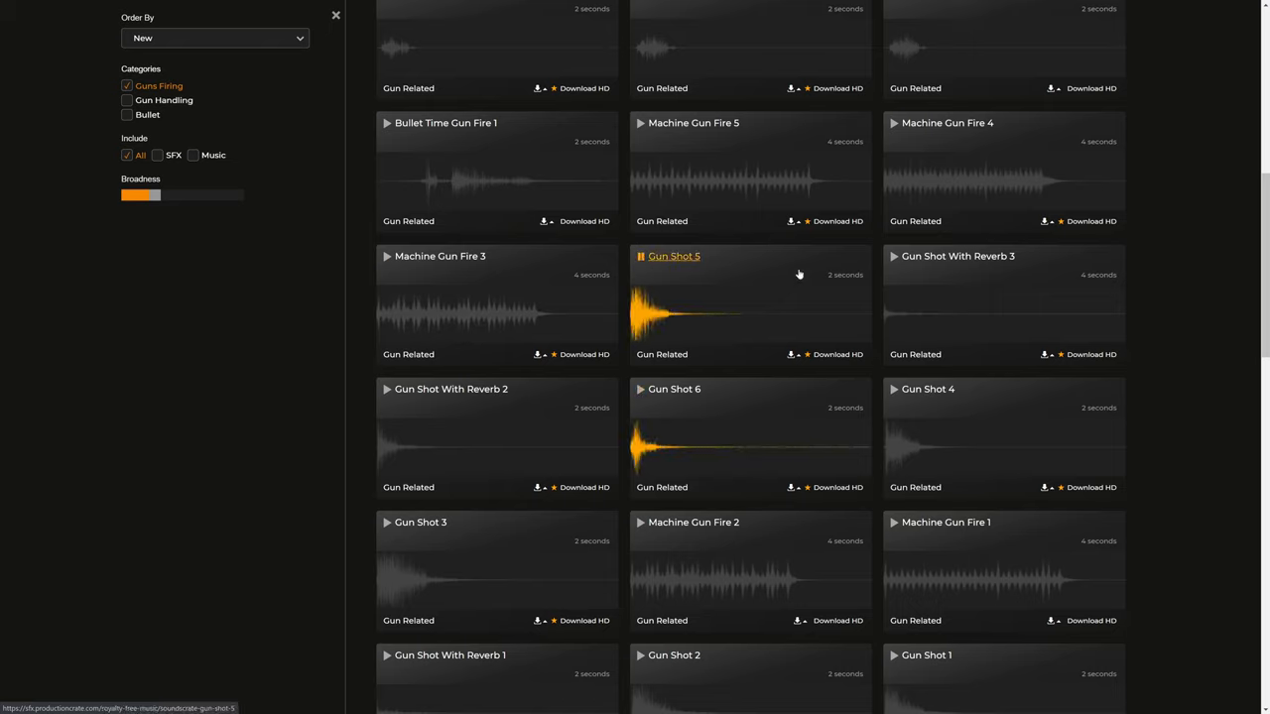
Step: Preview the Gun Shot With Reverb 3 sound effect
click(893, 256)
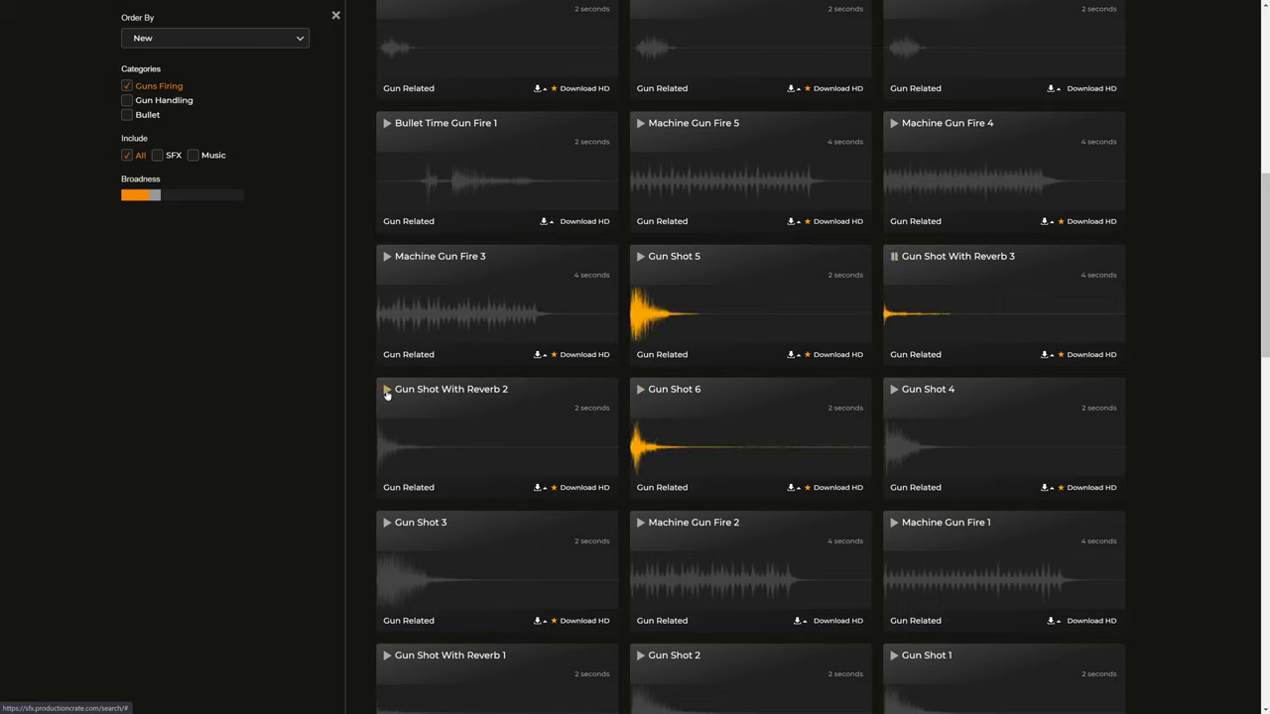